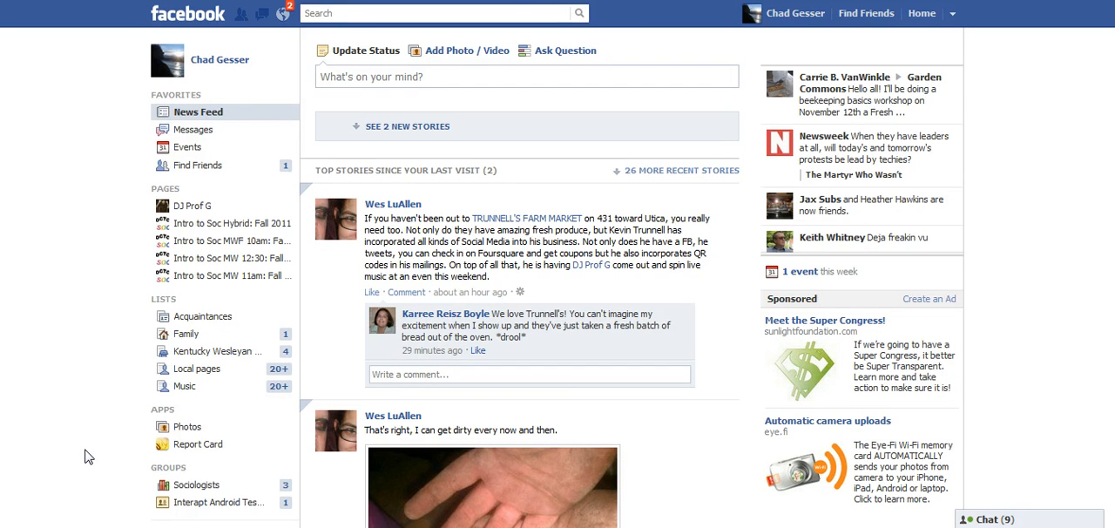
pyautogui.moveTo(119, 382)
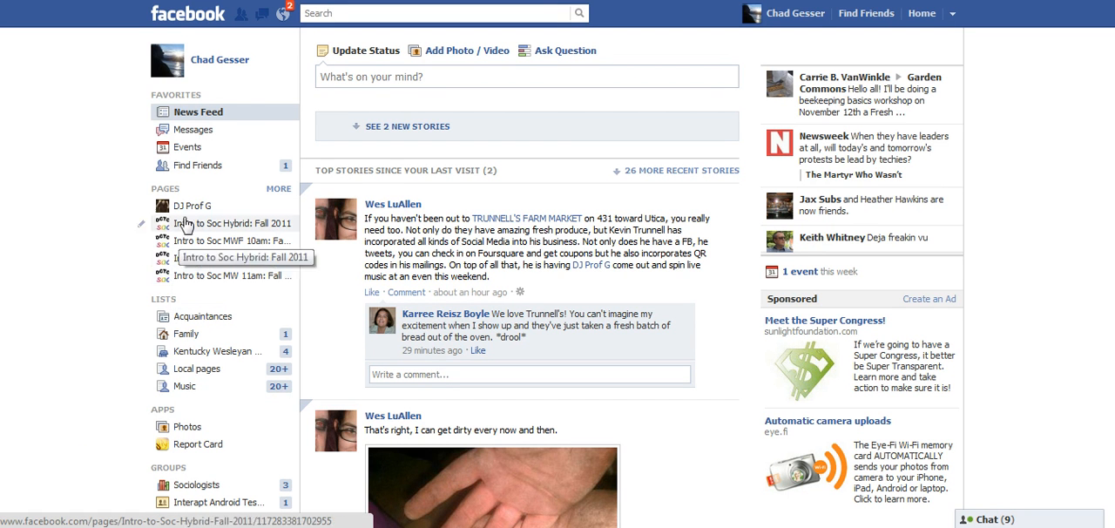
pyautogui.moveTo(165, 191)
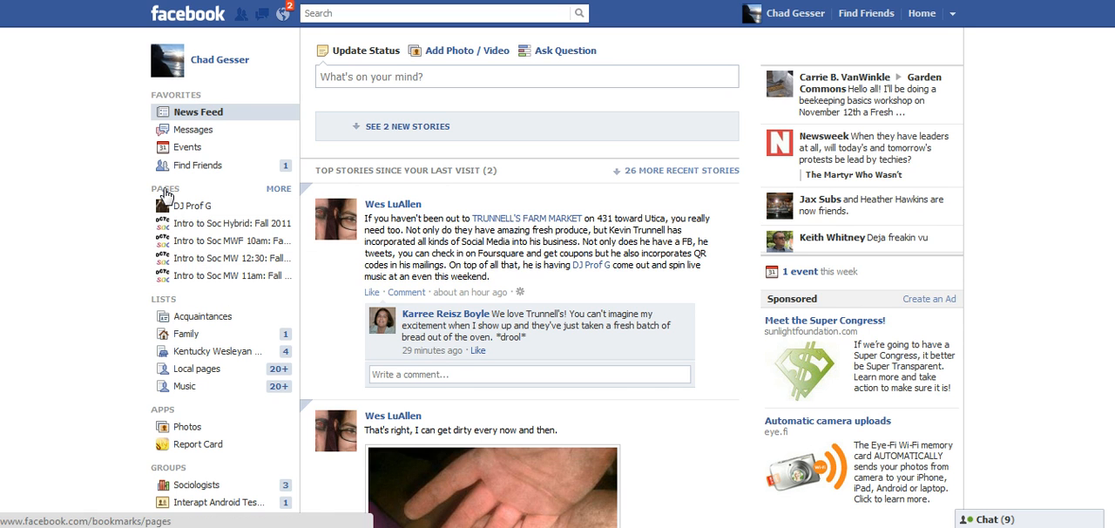
# Step: Show the full list of managed Pages from the left sidebar
pyautogui.click(278, 188)
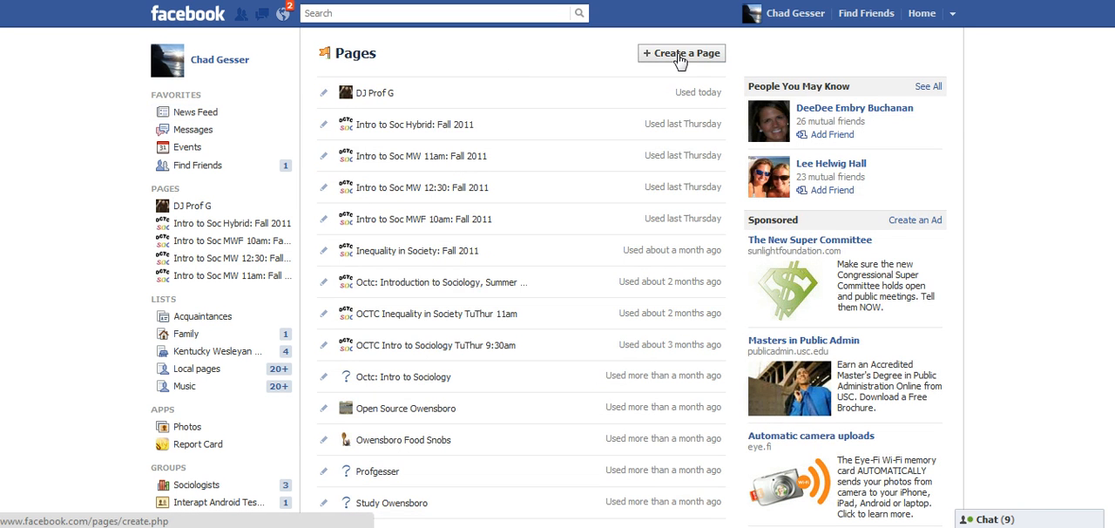
# Step: Start a new Company, Organization or Institution page in the Education category
pyautogui.click(681, 52)
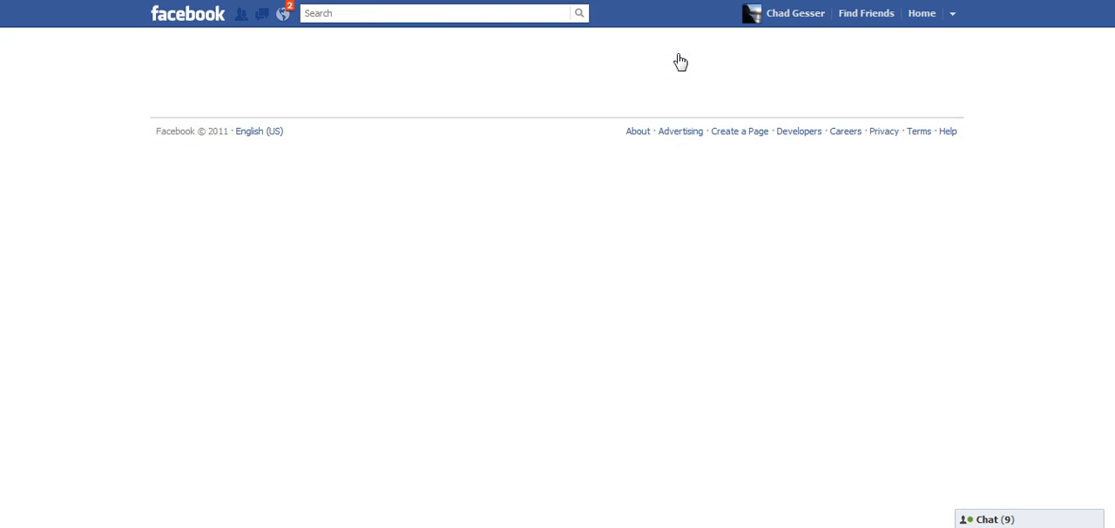
pyautogui.click(739, 131)
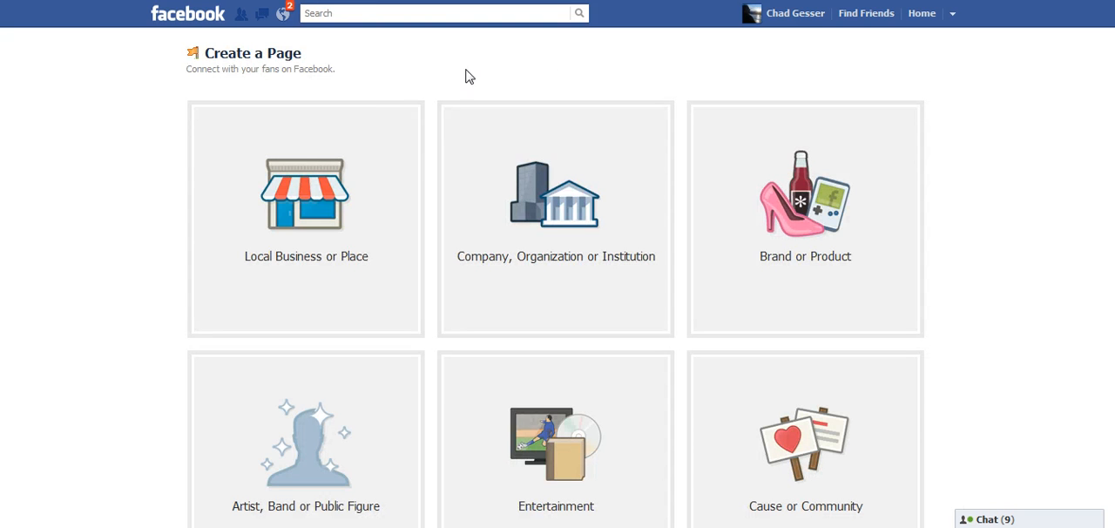
pyautogui.scroll(-3)
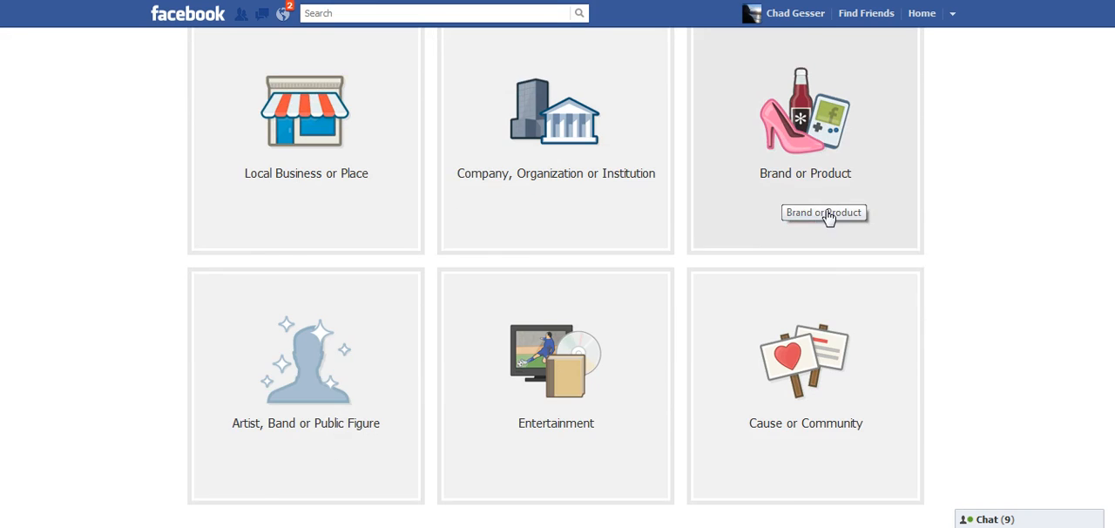
pyautogui.scroll(3)
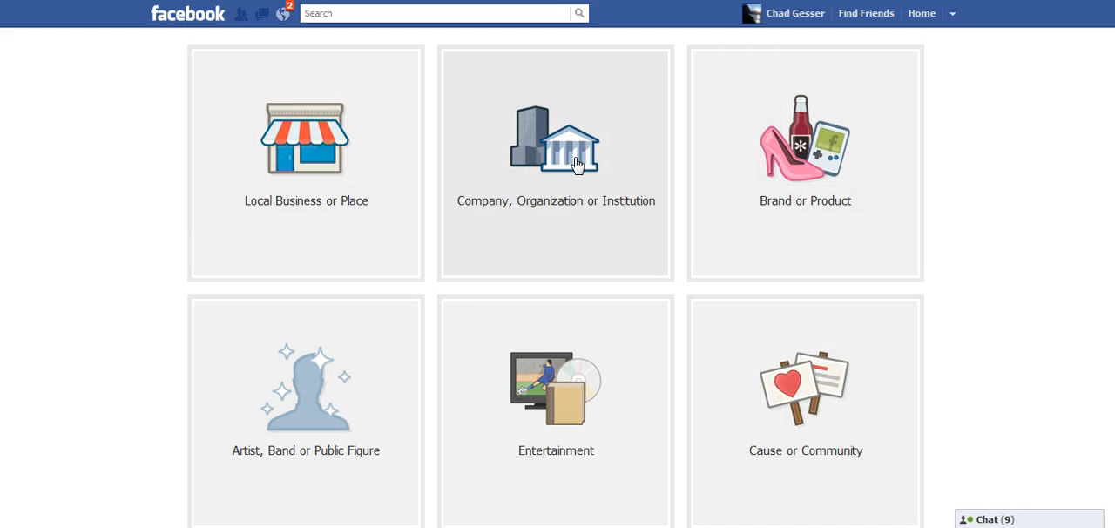
pyautogui.click(553, 139)
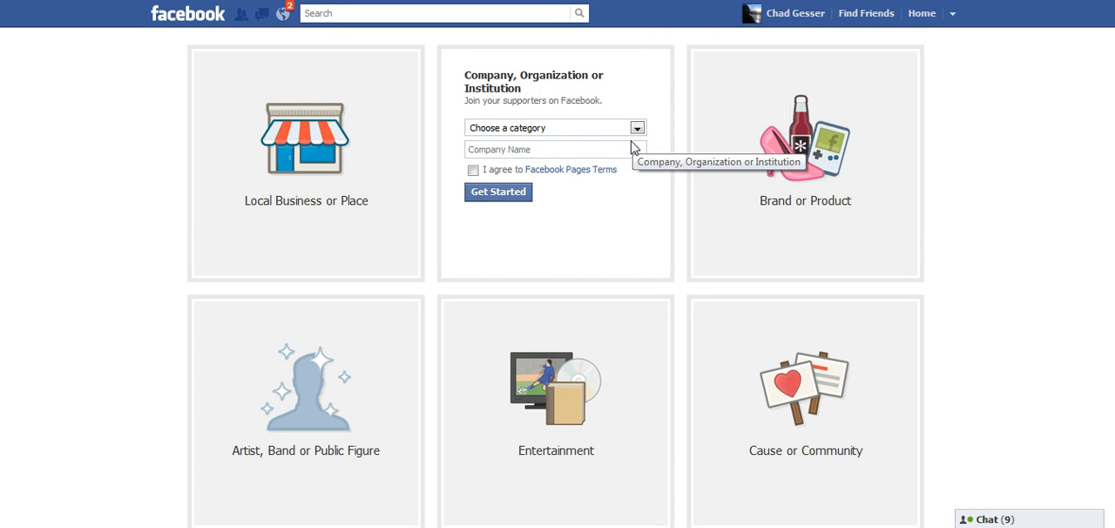
pyautogui.click(638, 128)
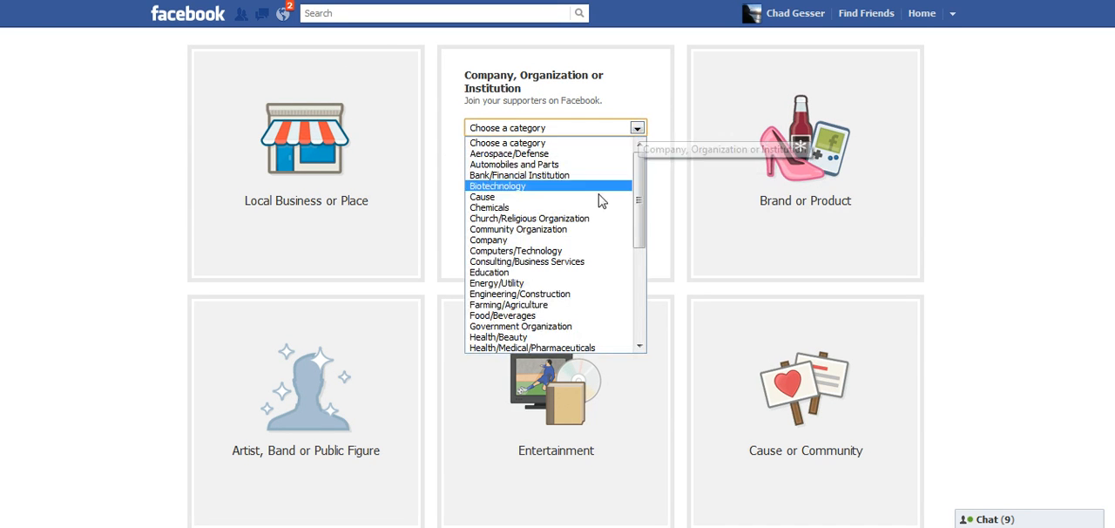
pyautogui.click(490, 272)
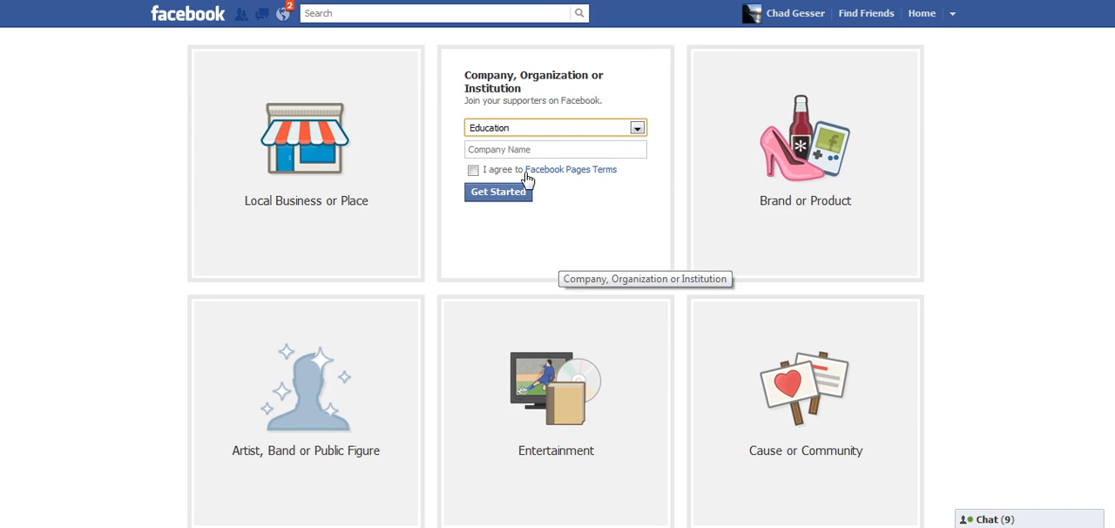
# Step: Name the page 'Social Media Fall 2011' and accept the Facebook Pages terms
pyautogui.click(554, 148)
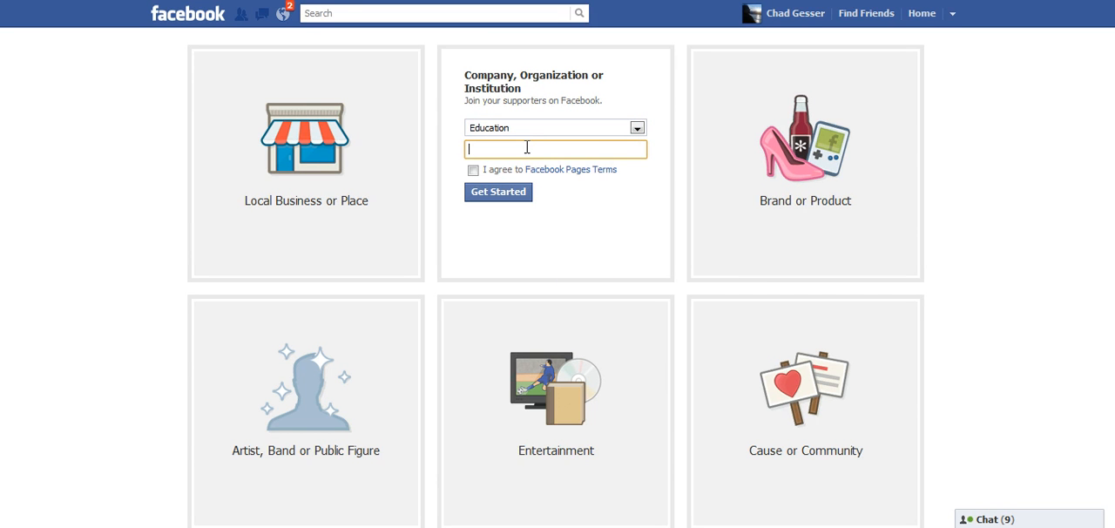
pyautogui.moveTo(554, 148)
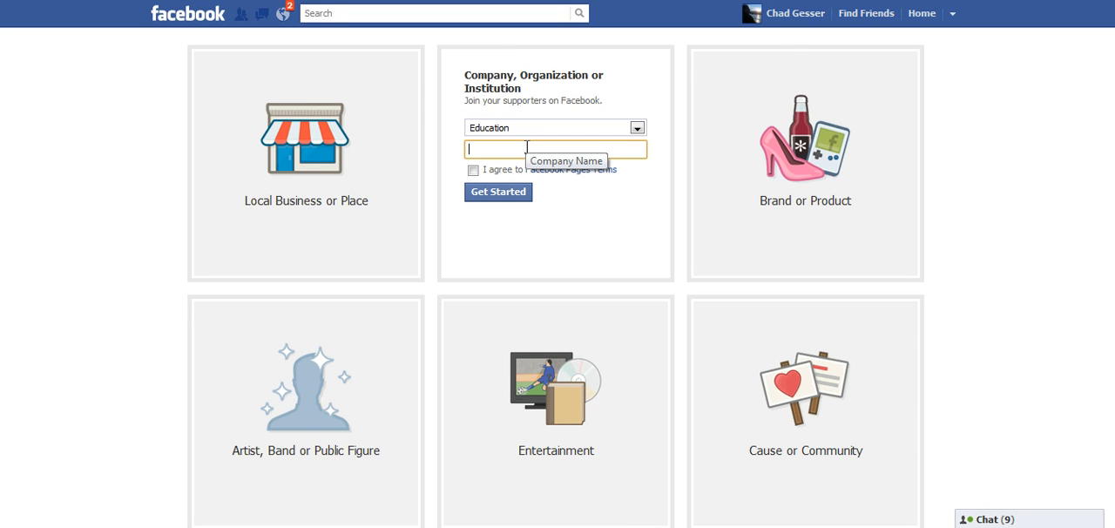
pyautogui.write('Social m')
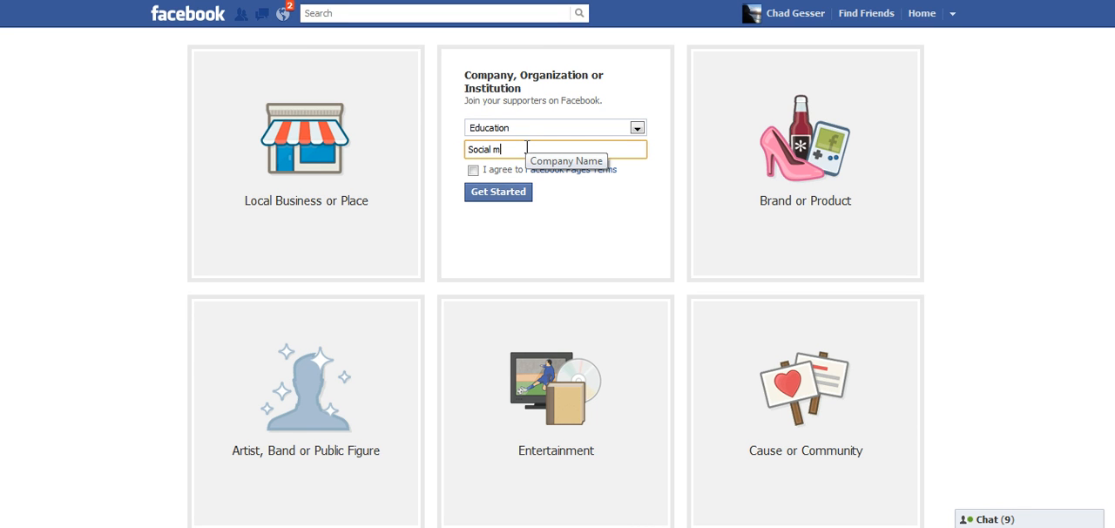
pyautogui.press('BackSpace')
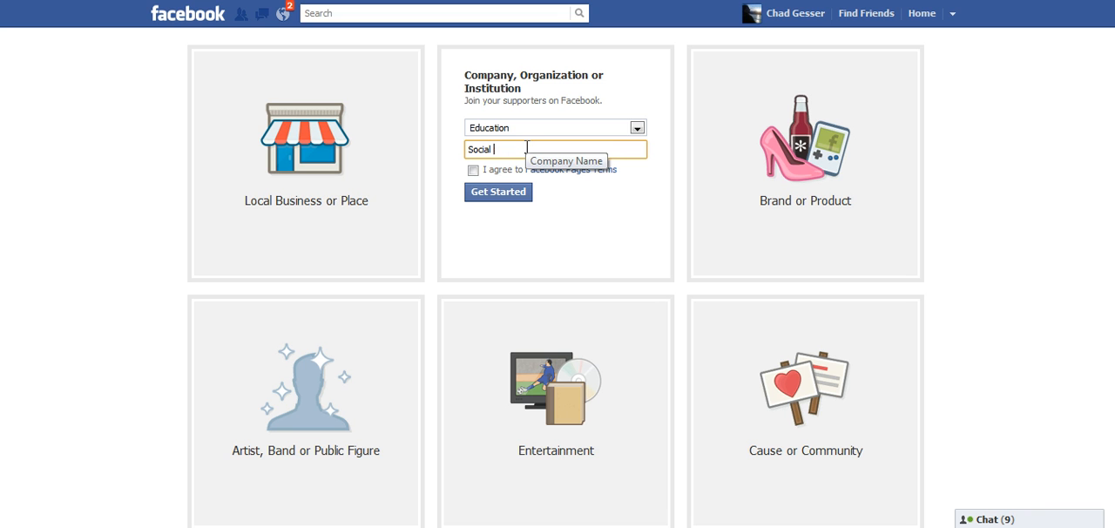
pyautogui.write('Media Fall 2011')
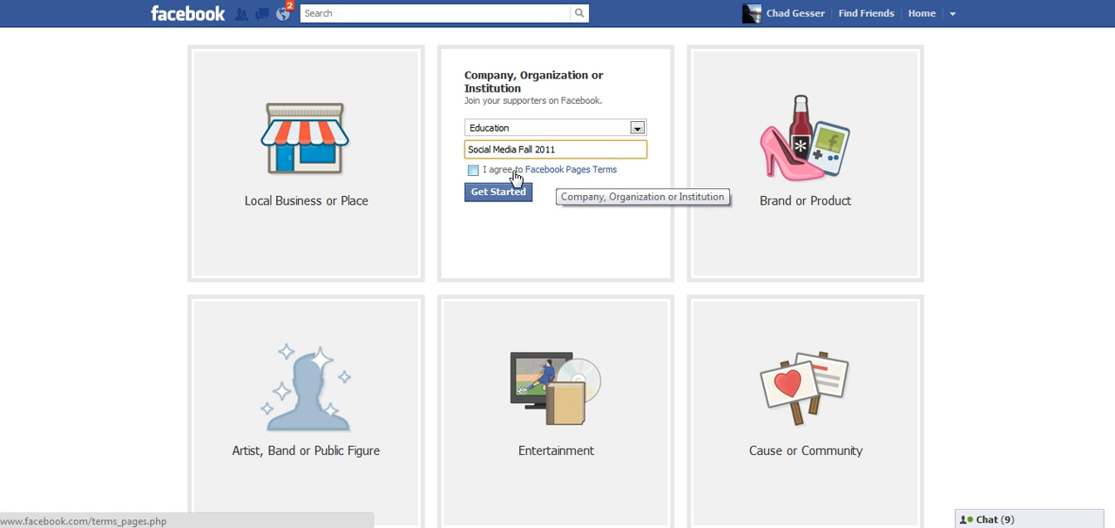
pyautogui.click(472, 171)
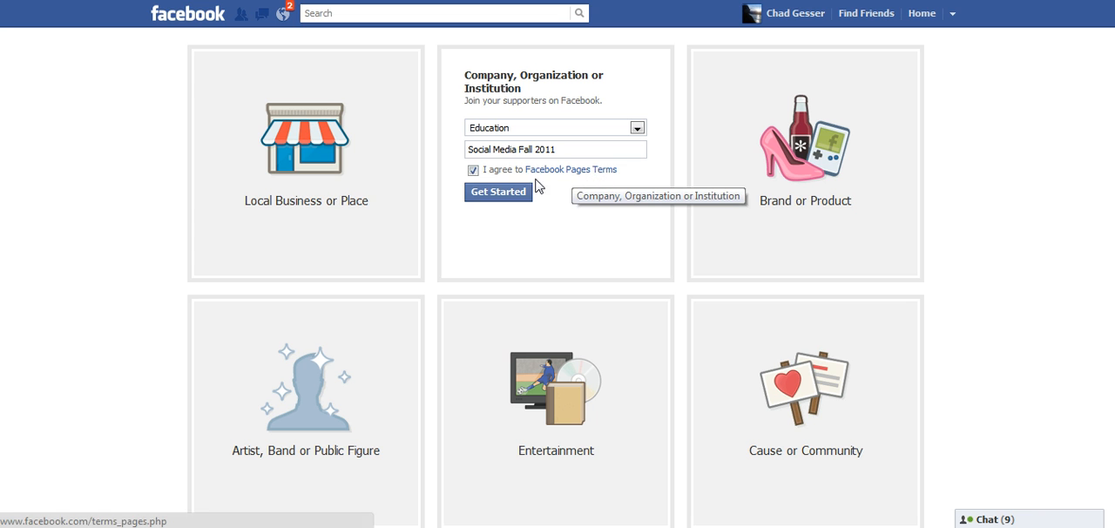
pyautogui.moveTo(596, 174)
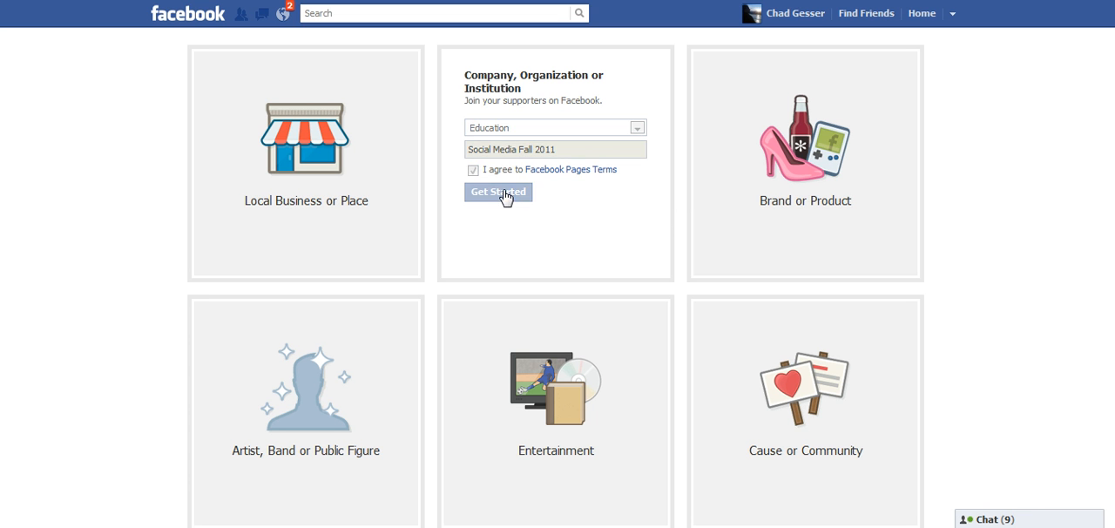
# Step: Create the page and browse the Pictures library for a profile image
pyautogui.click(498, 192)
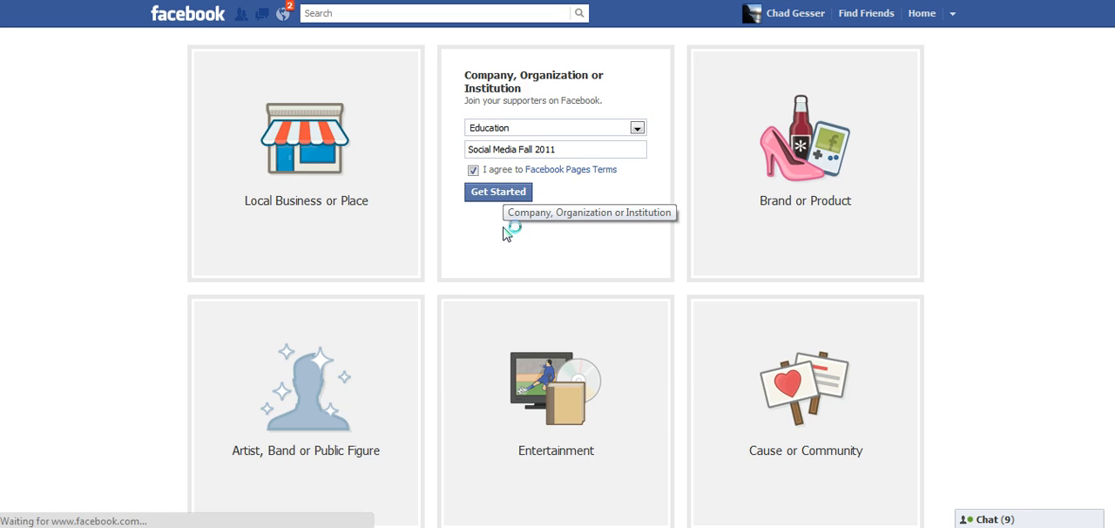
pyautogui.click(498, 191)
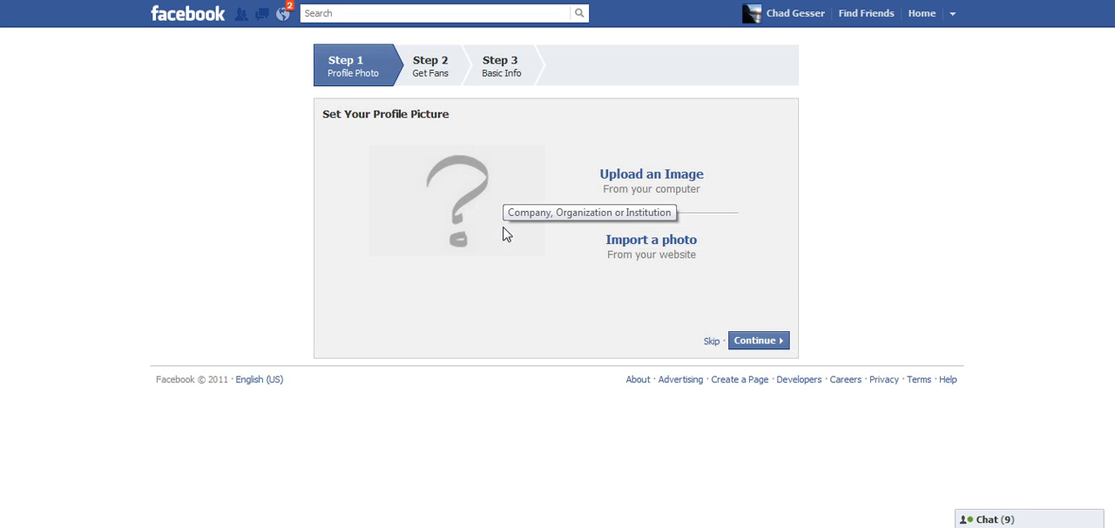
pyautogui.moveTo(509, 195)
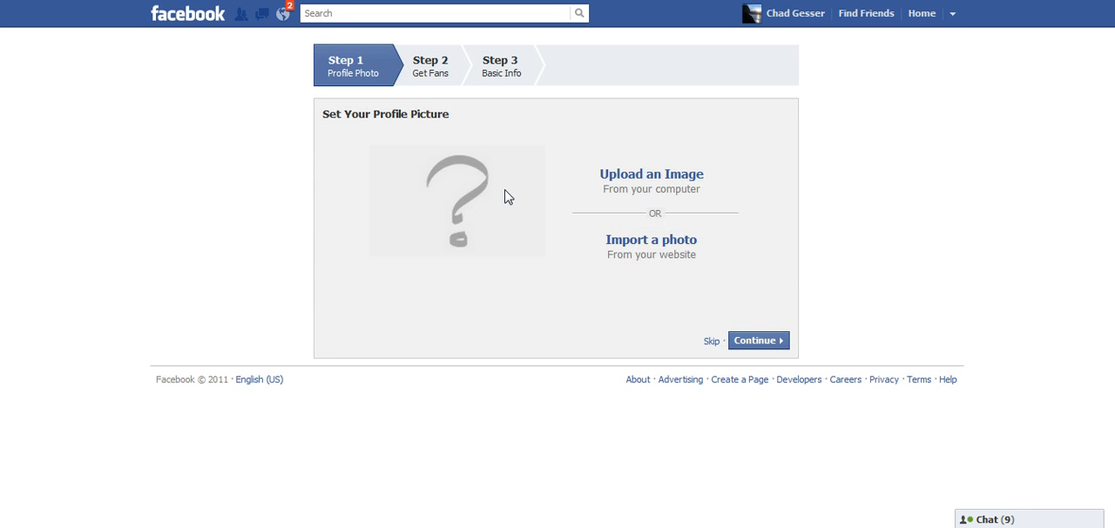
pyautogui.moveTo(481, 181)
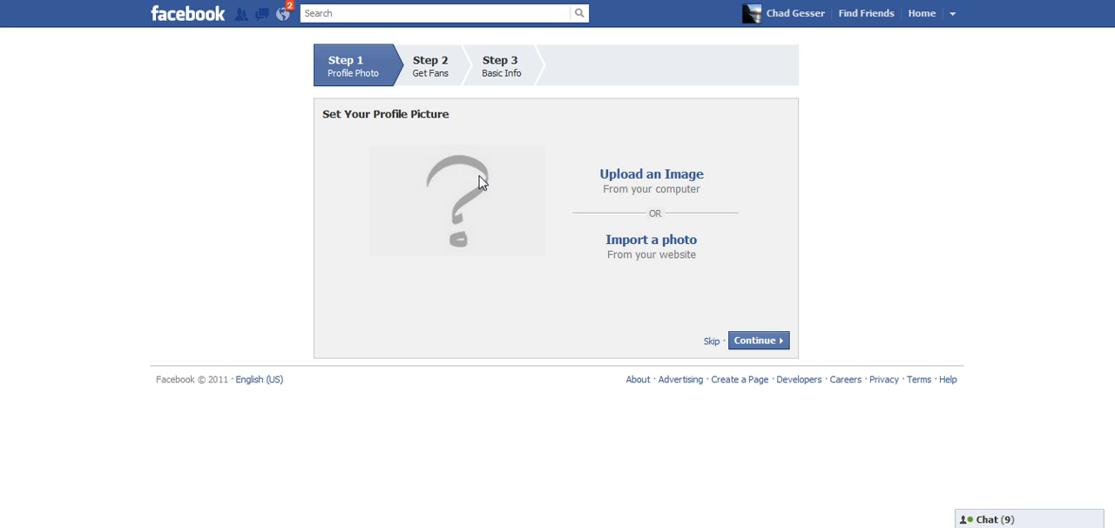
pyautogui.moveTo(651, 174)
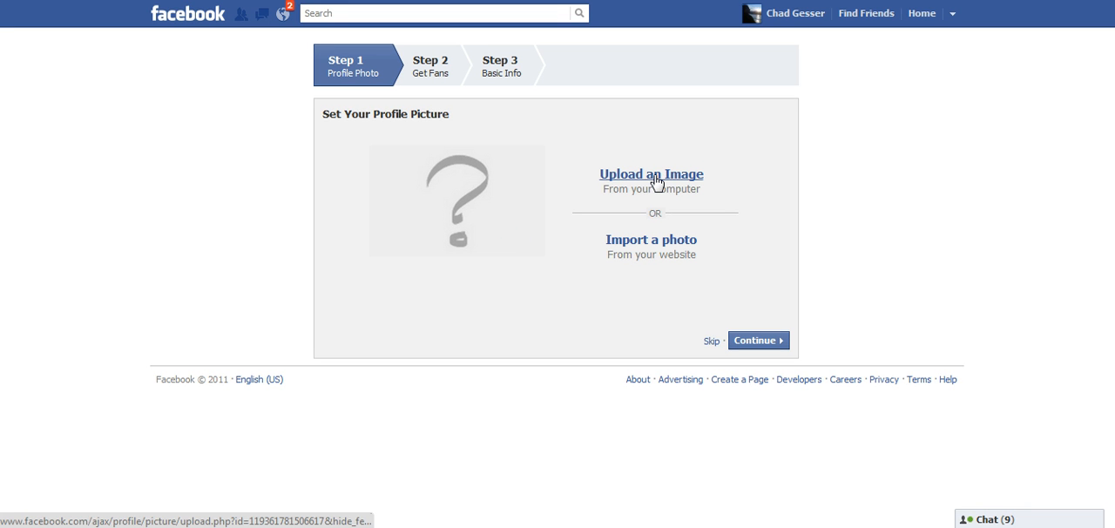
pyautogui.click(652, 174)
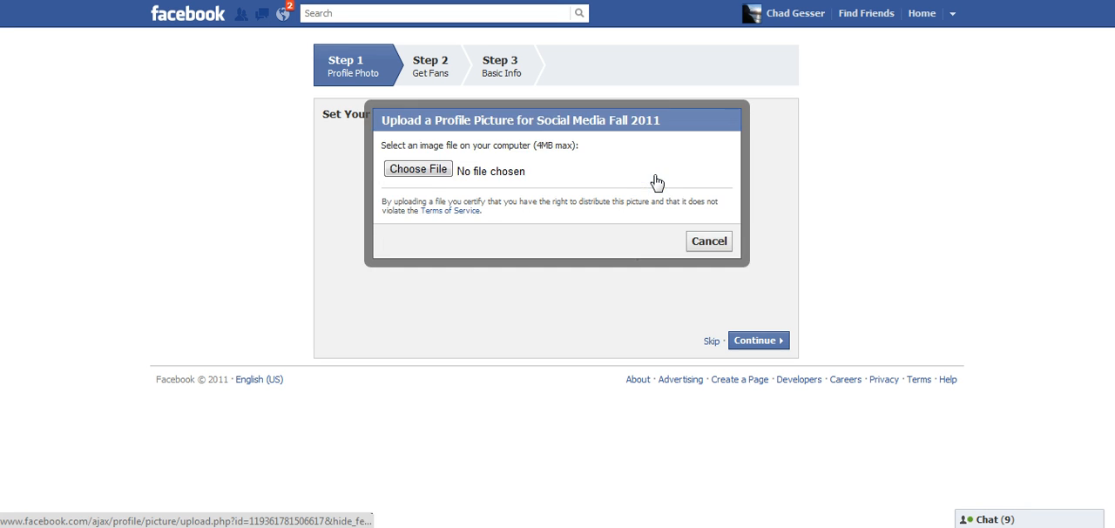
pyautogui.click(418, 169)
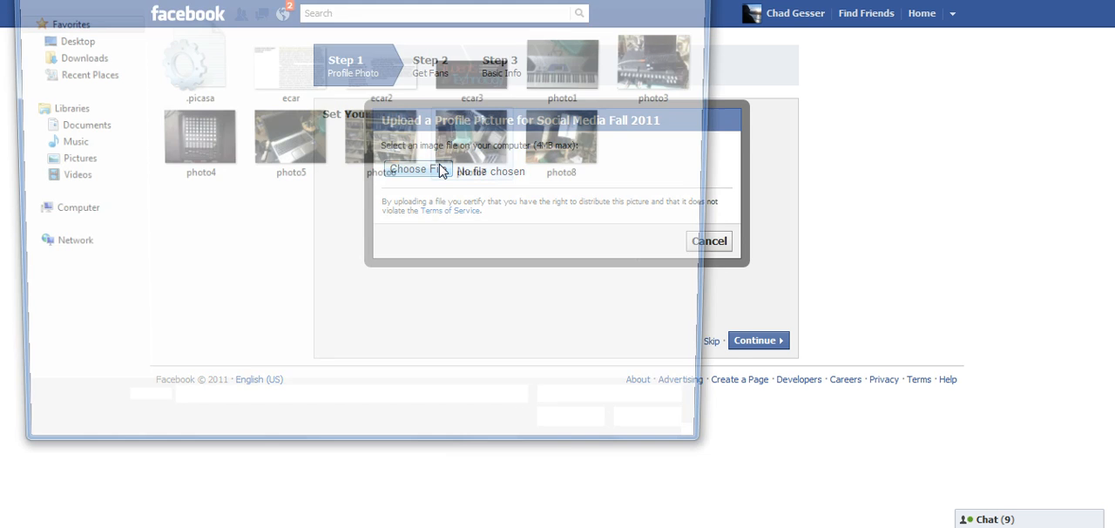
pyautogui.click(416, 169)
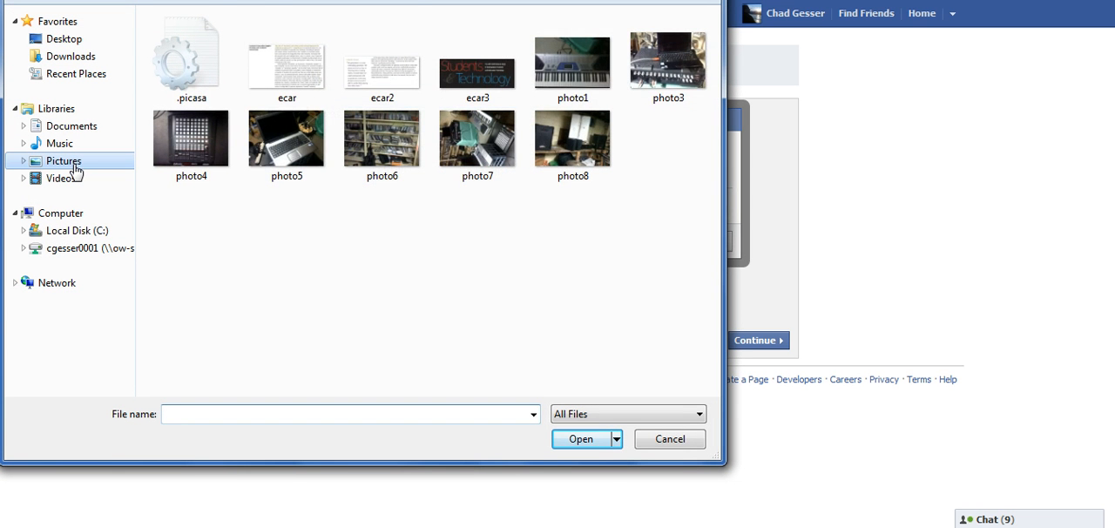
pyautogui.click(63, 160)
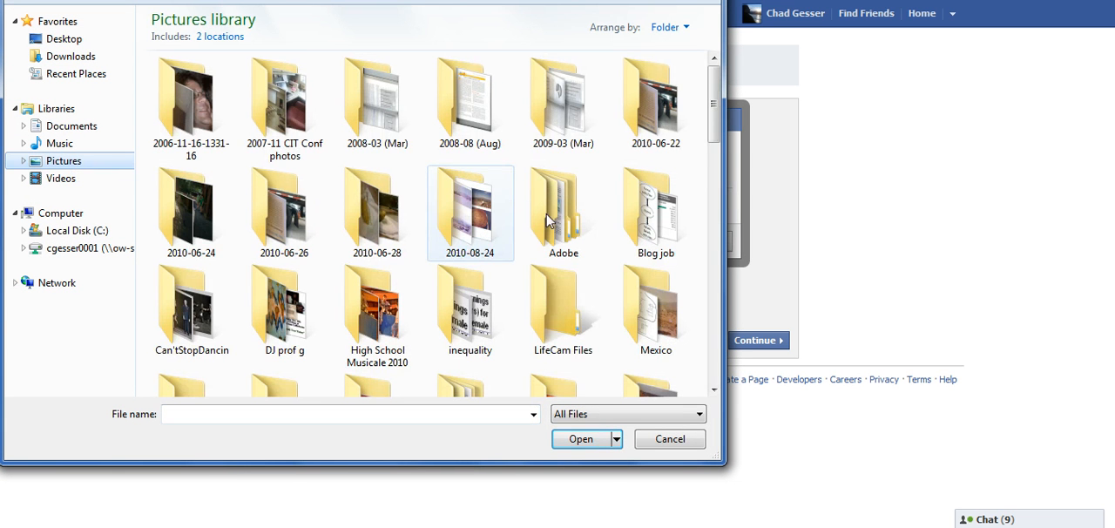
# Step: Upload the octcsoc logo, which Facebook rejects as under 180 pixels wide
pyautogui.scroll(-3)
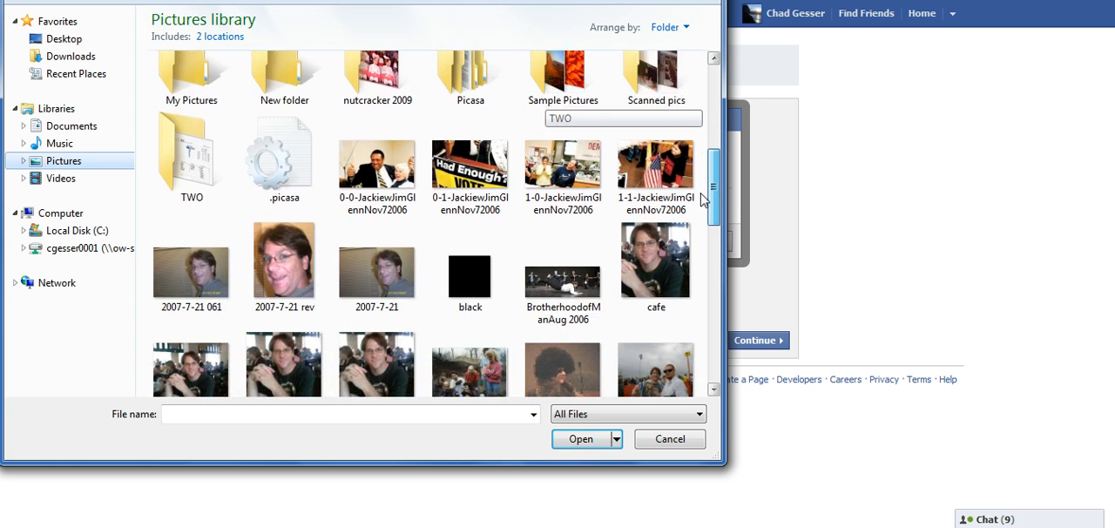
pyautogui.scroll(-3)
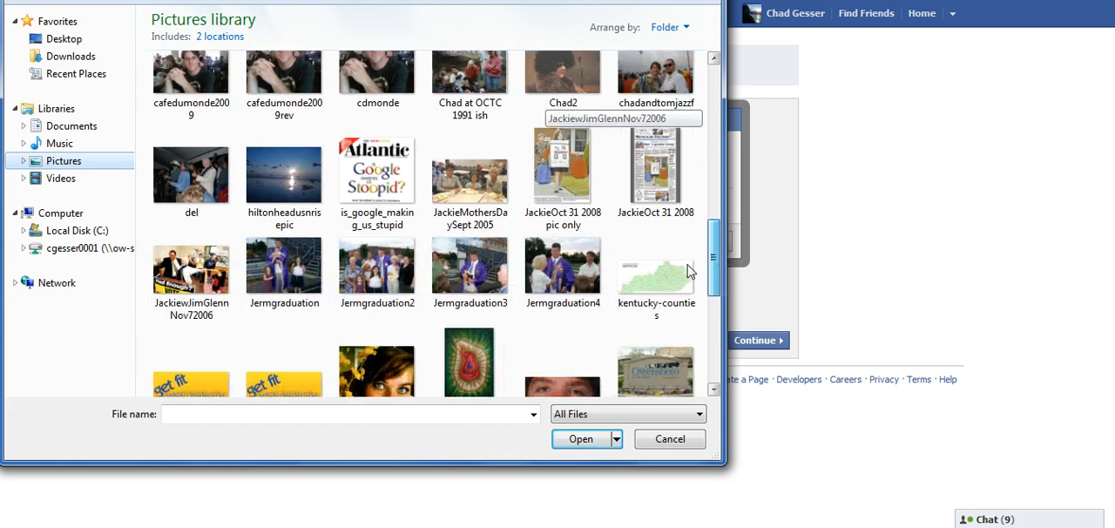
pyautogui.scroll(-3)
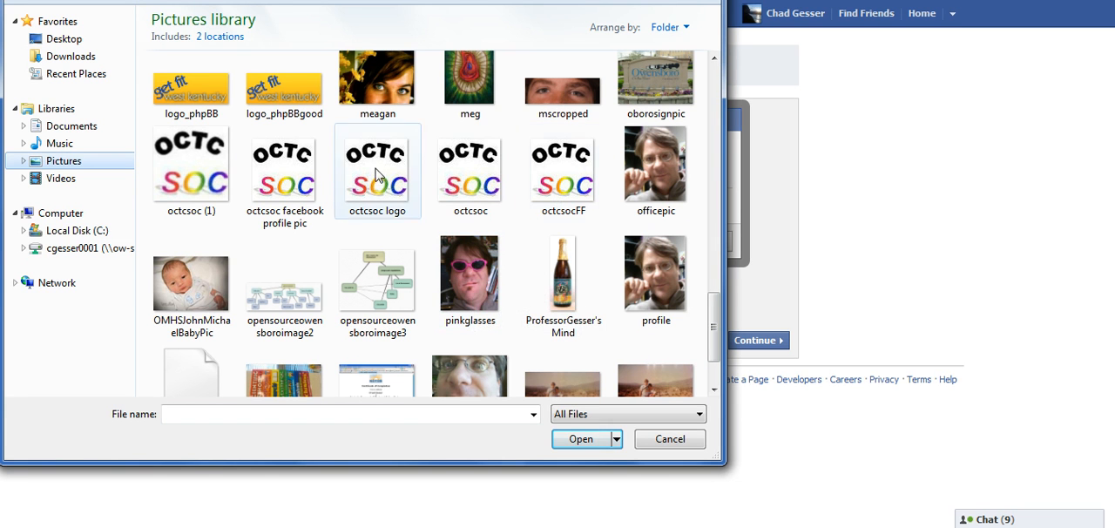
pyautogui.click(580, 438)
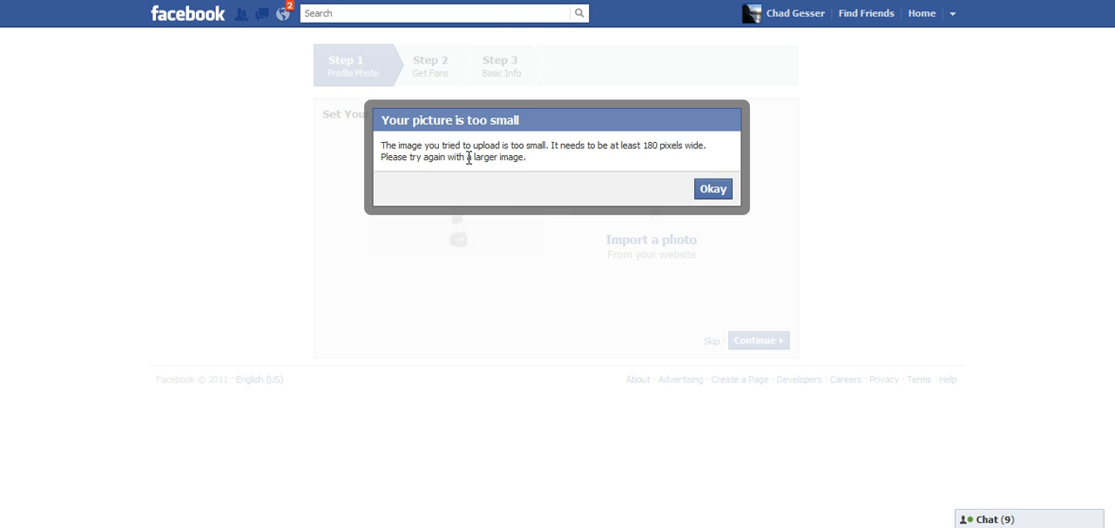
pyautogui.moveTo(526, 133)
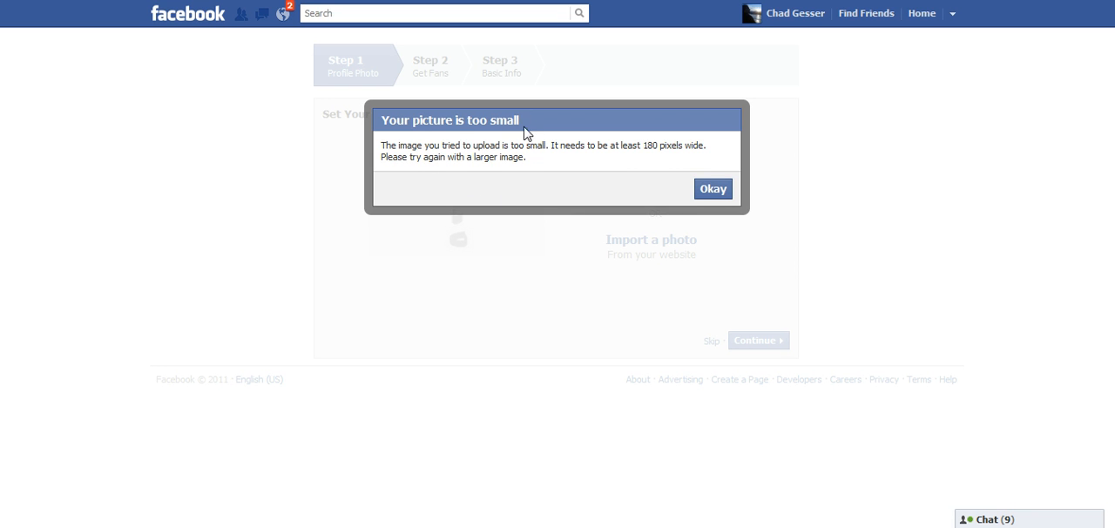
pyautogui.click(713, 188)
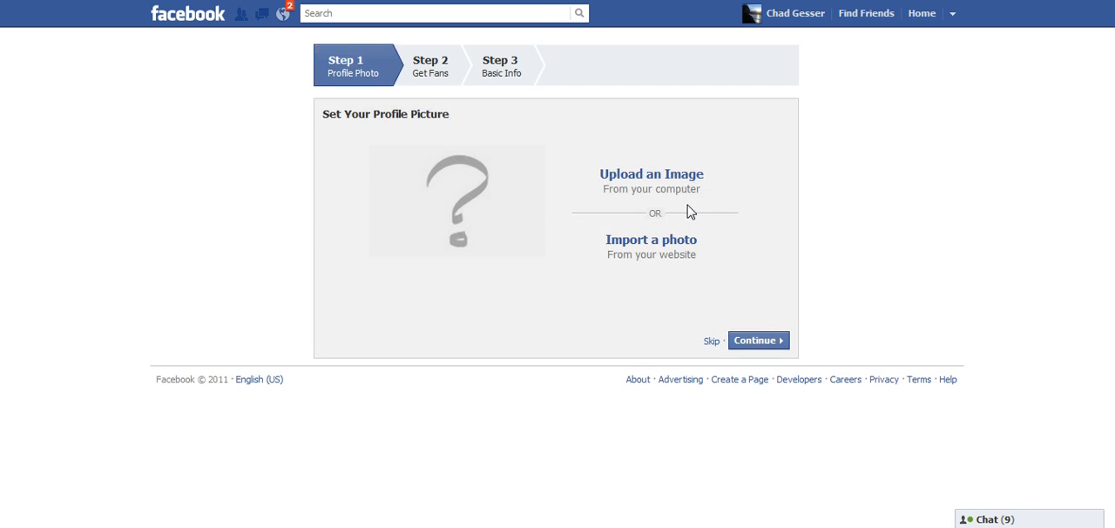
pyautogui.click(651, 174)
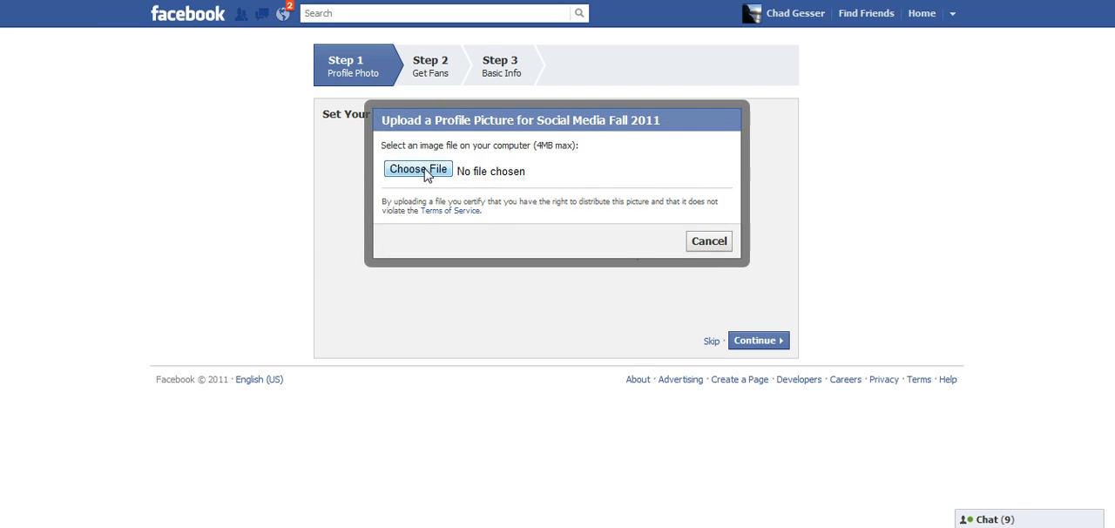
pyautogui.click(418, 169)
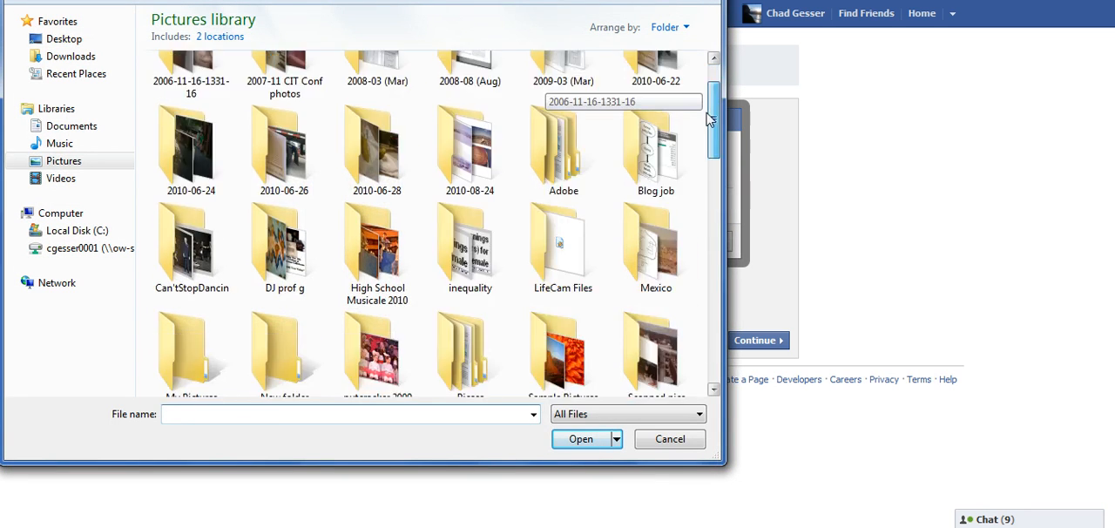
pyautogui.scroll(-3)
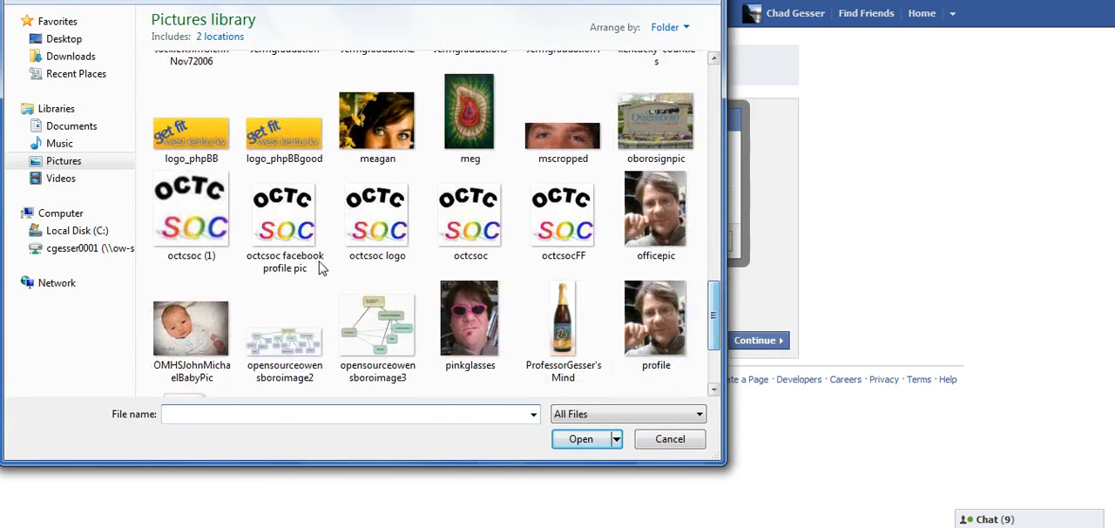
pyautogui.click(580, 439)
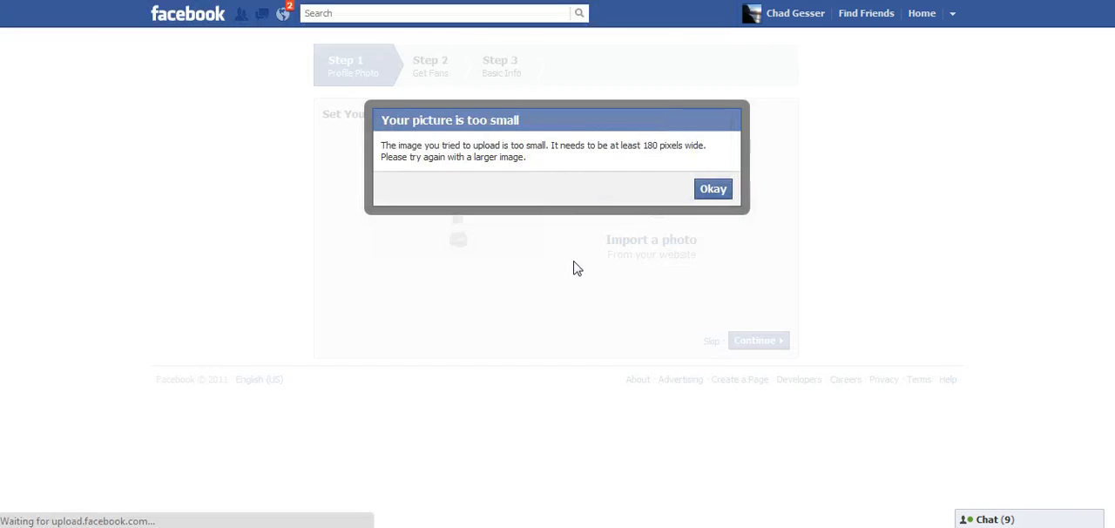
pyautogui.click(711, 188)
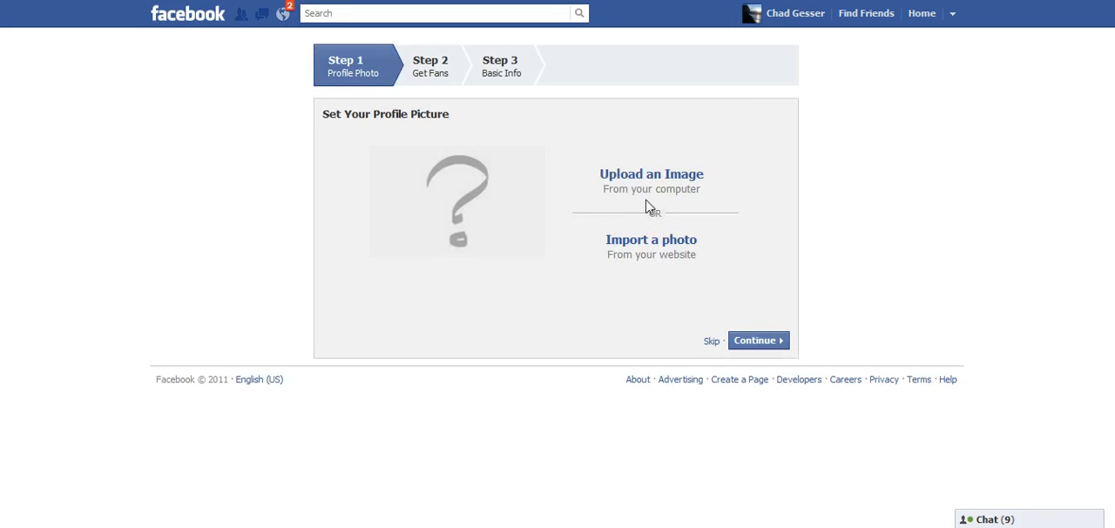
pyautogui.click(651, 174)
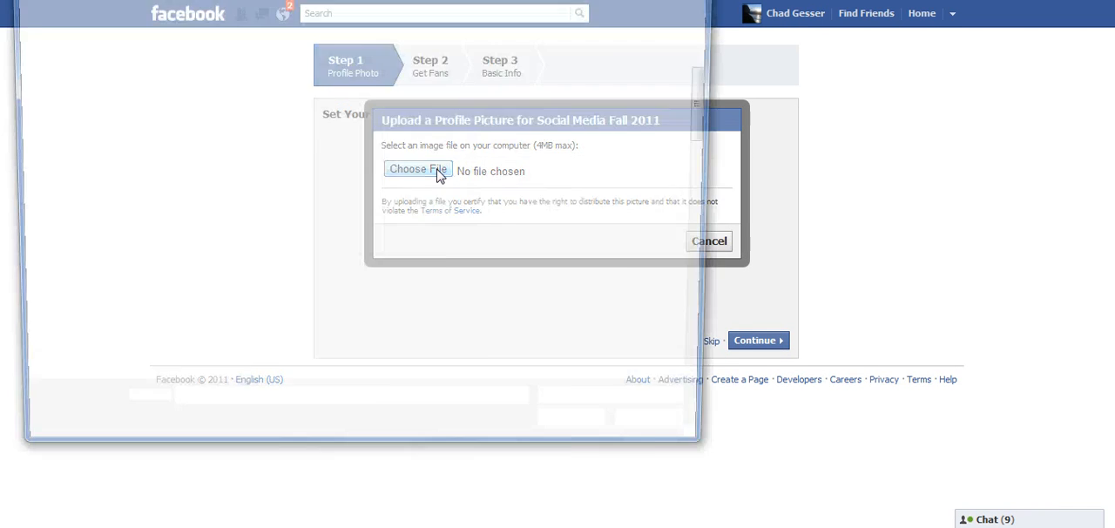
pyautogui.click(418, 169)
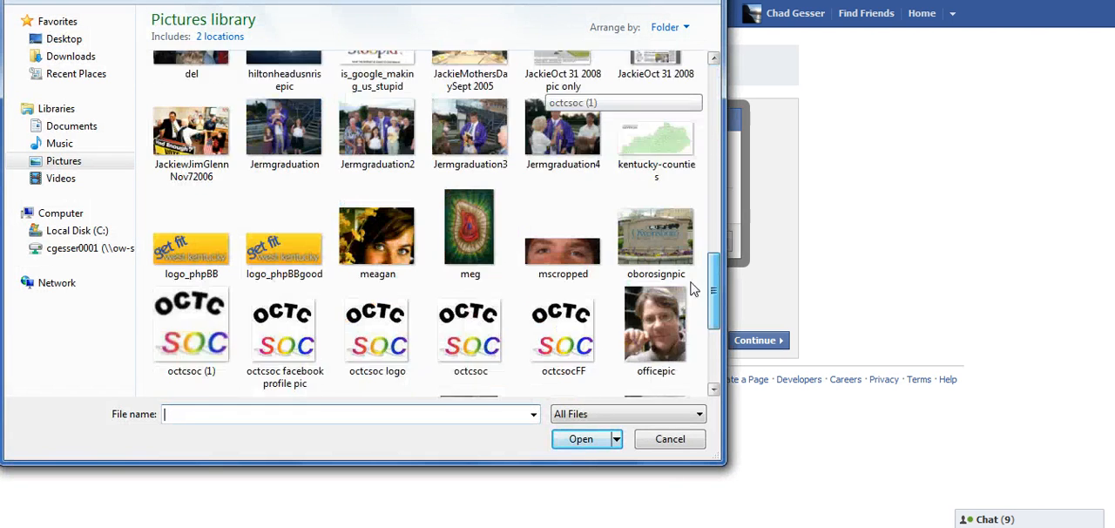
pyautogui.scroll(-3)
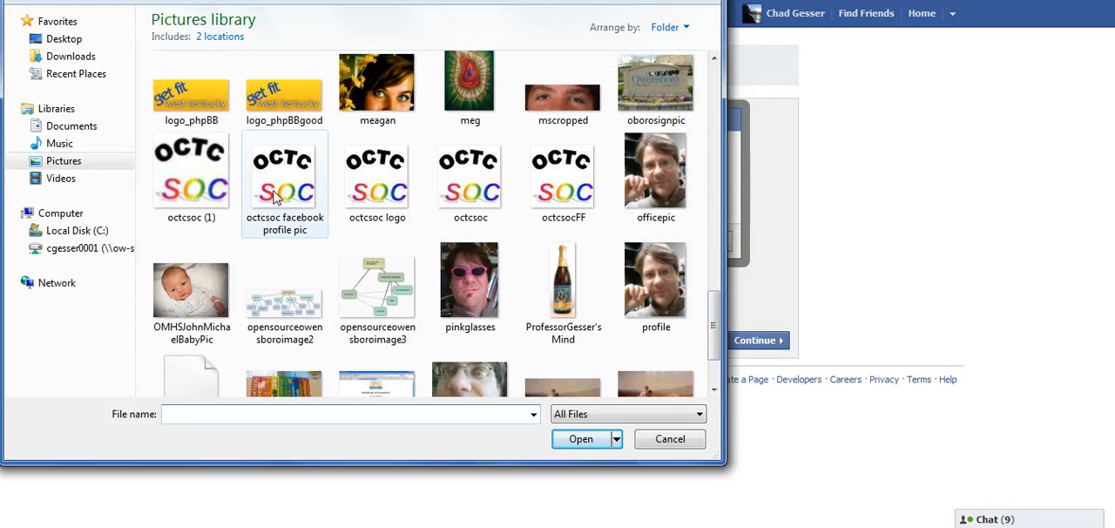
pyautogui.moveTo(310, 190)
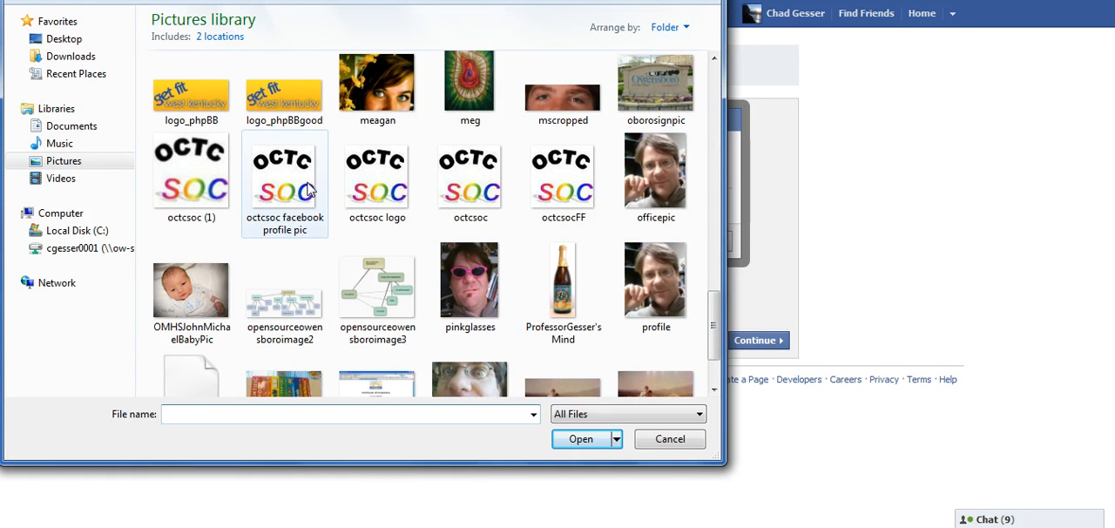
pyautogui.click(580, 439)
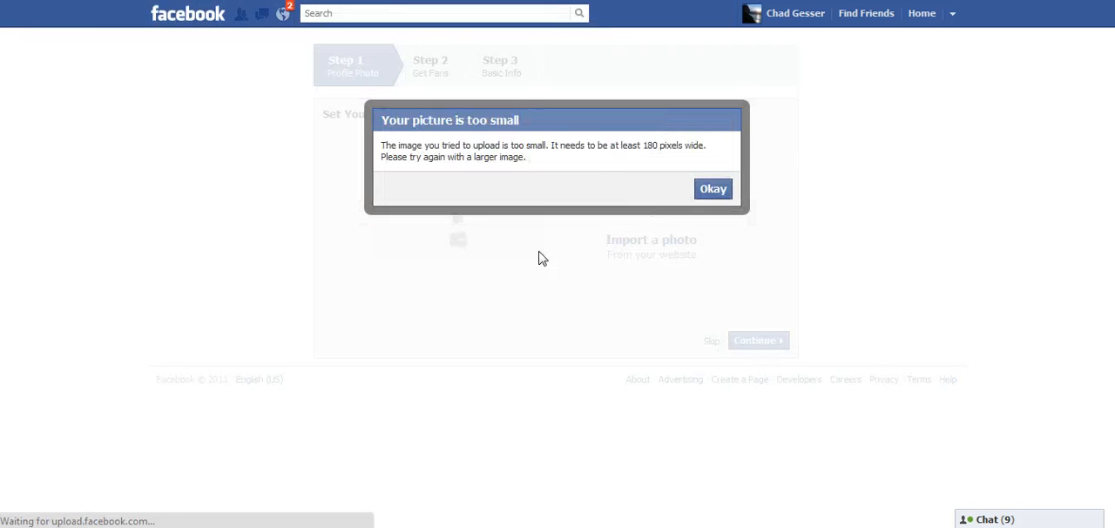
pyautogui.click(713, 188)
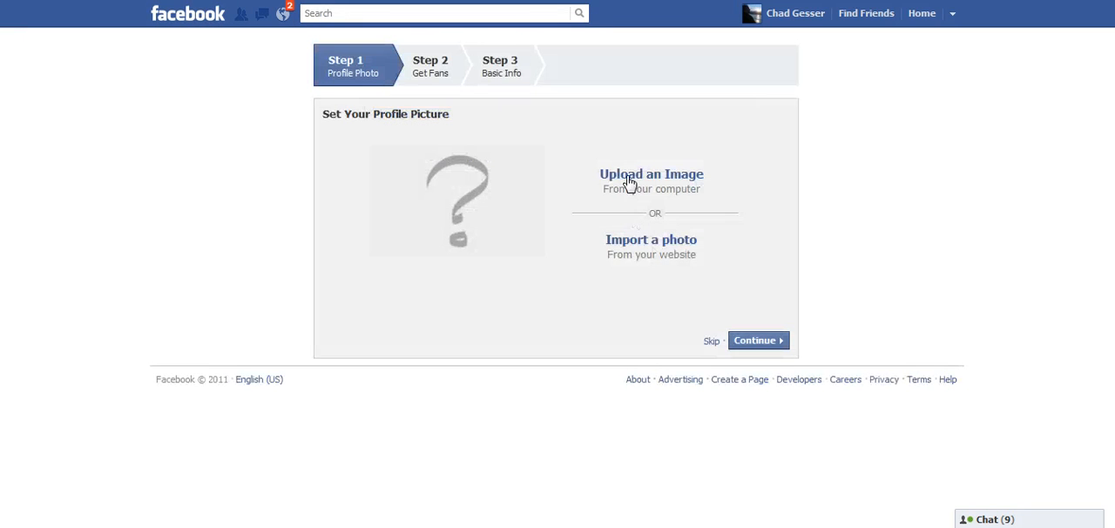
pyautogui.moveTo(523, 226)
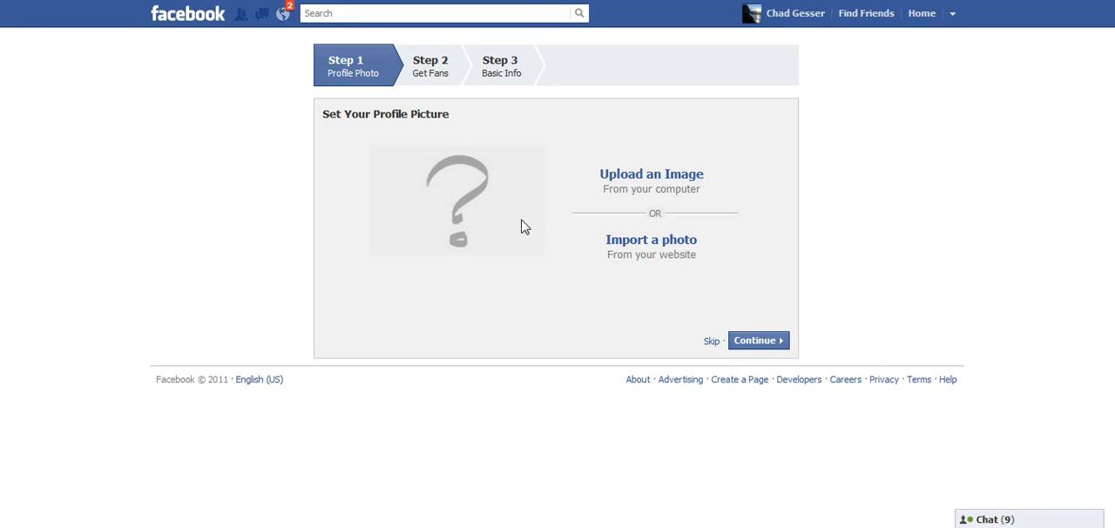
pyautogui.moveTo(427, 190)
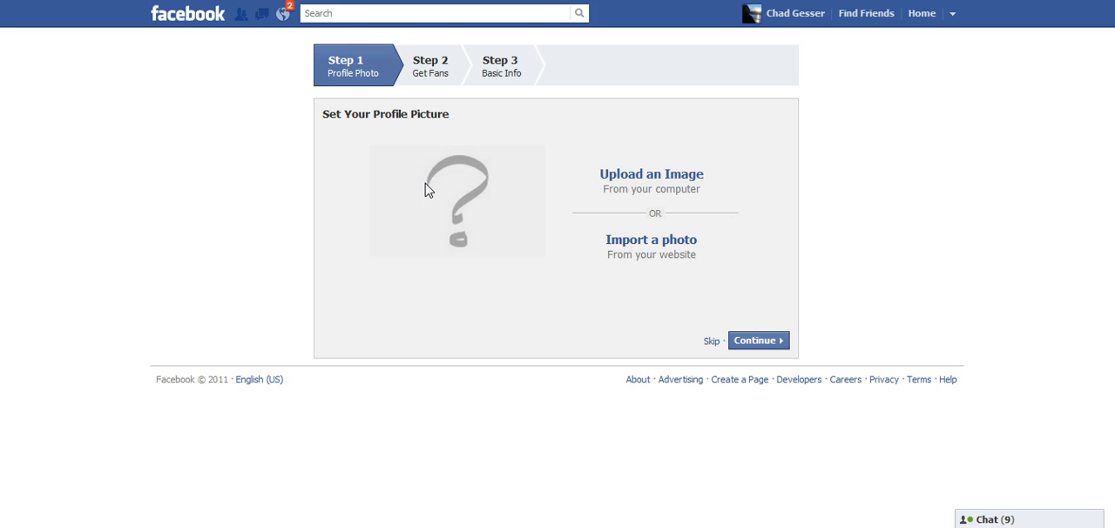
pyautogui.moveTo(468, 175)
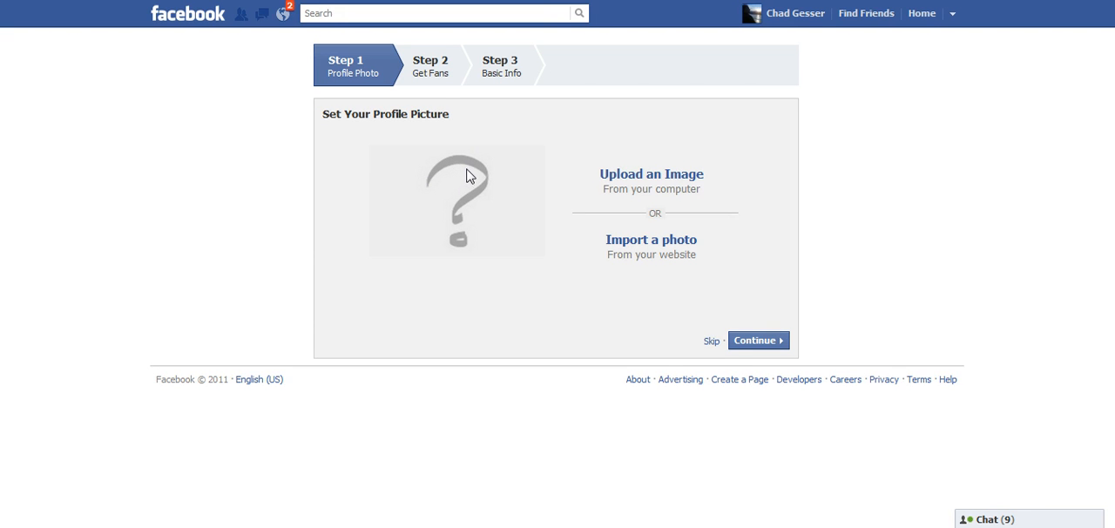
pyautogui.moveTo(479, 183)
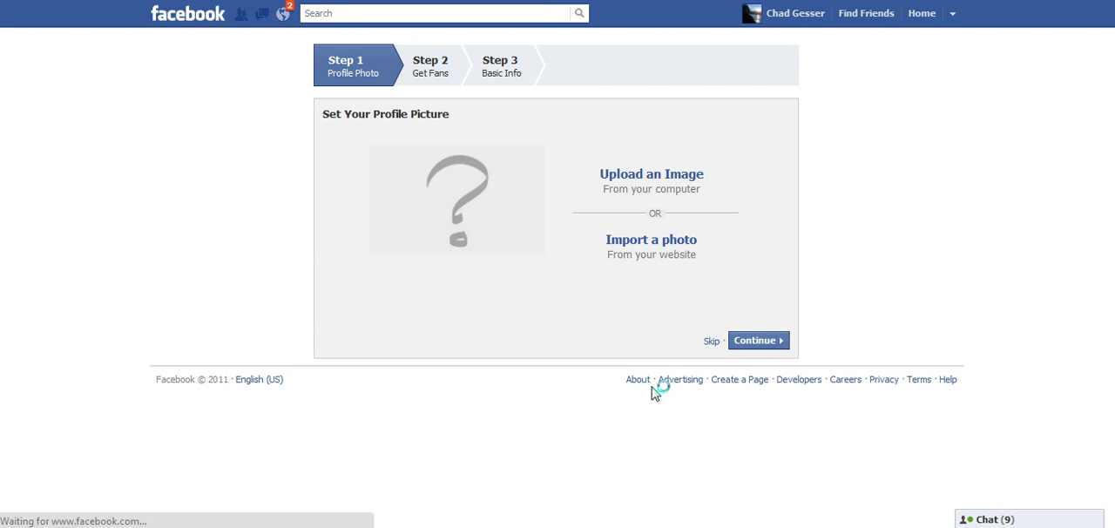
# Step: Skip the profile photo and move to Step 2, Get Fans
pyautogui.click(754, 339)
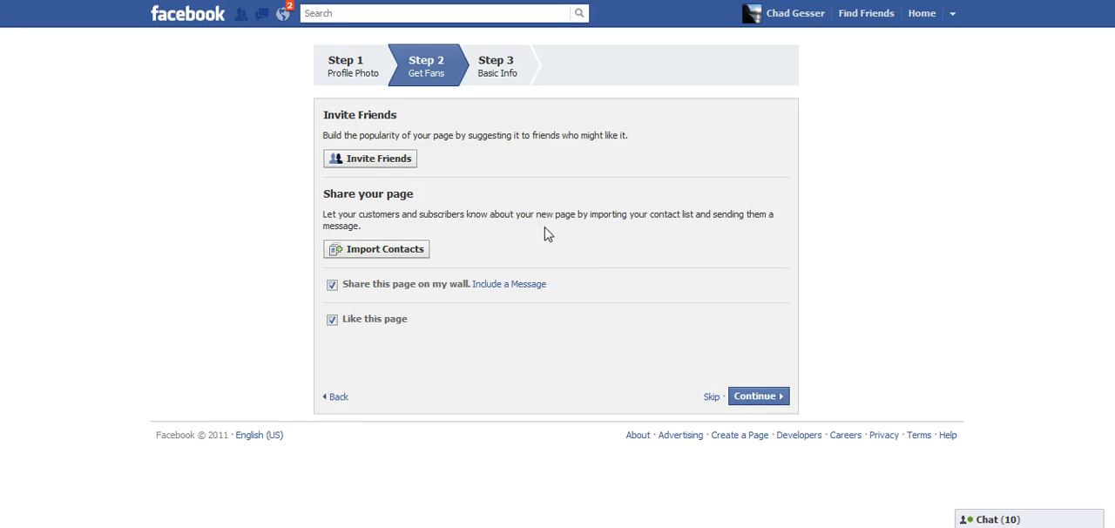
pyautogui.moveTo(402, 165)
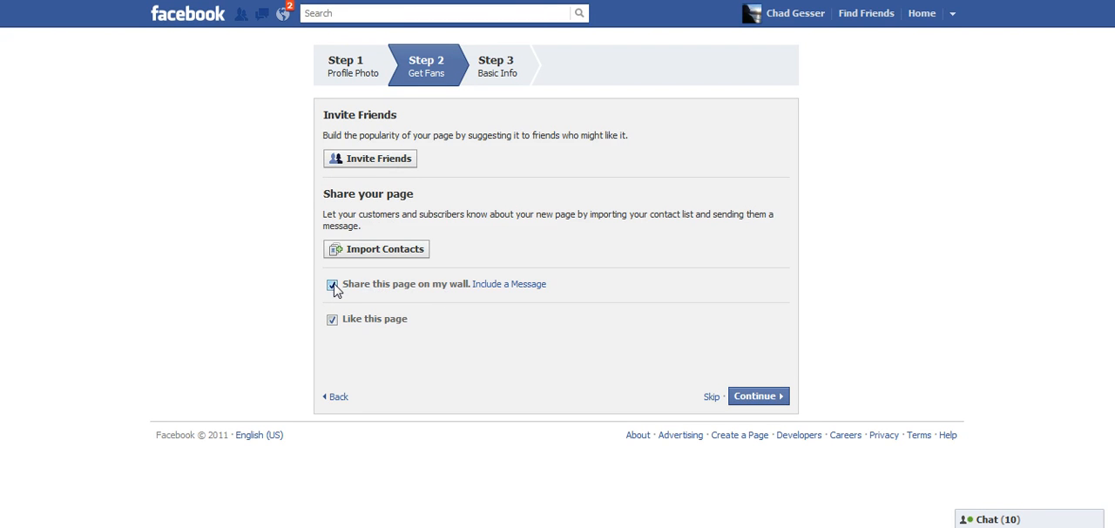
# Step: Turn off 'Share this page on my wall' and 'Like this page', then continue
pyautogui.click(331, 284)
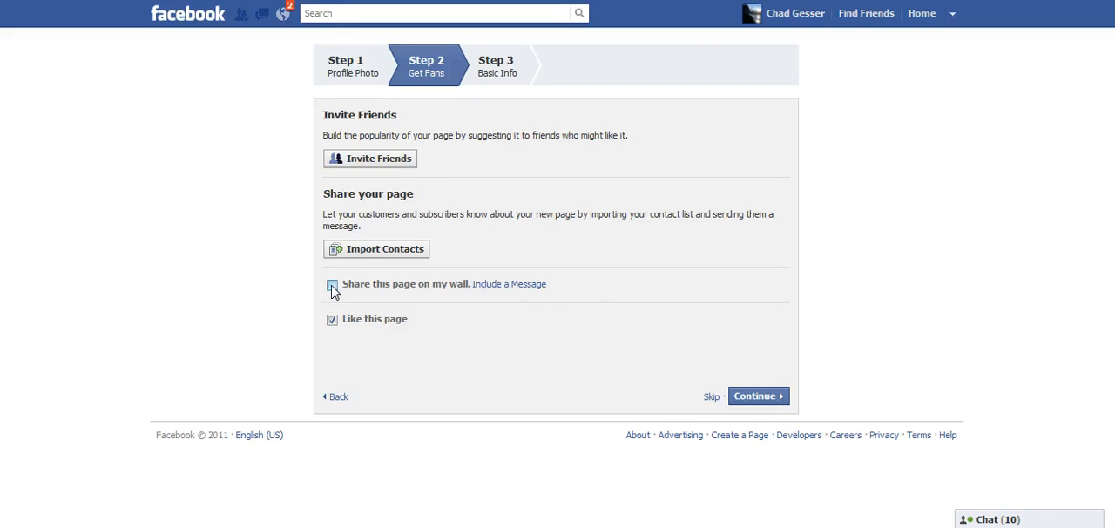
pyautogui.click(331, 286)
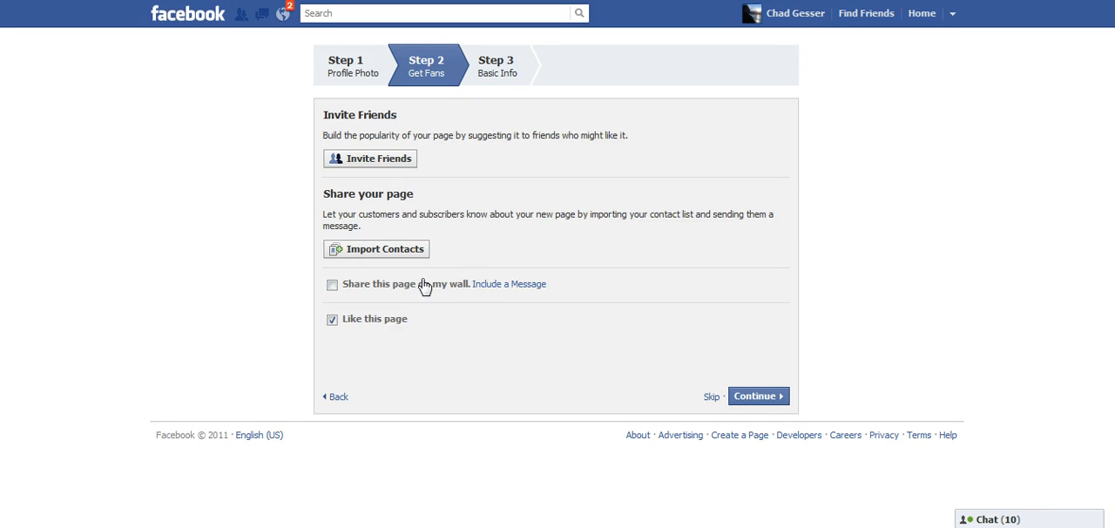
pyautogui.click(330, 319)
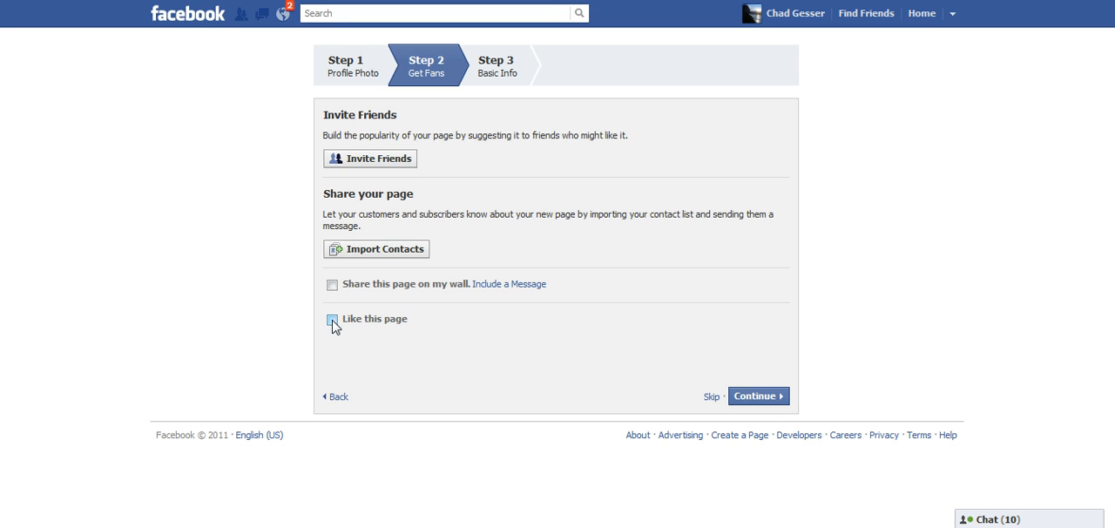
pyautogui.click(330, 319)
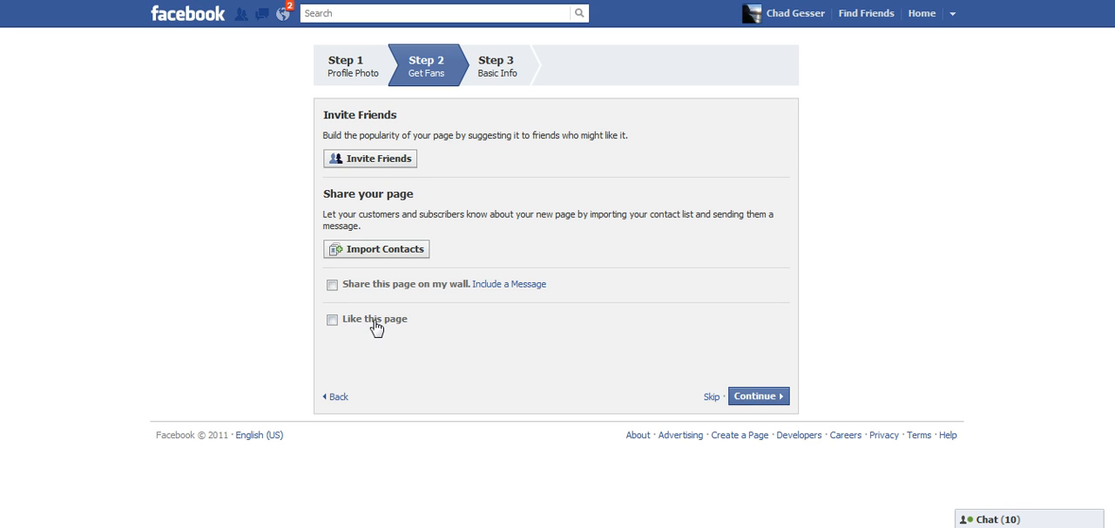
pyautogui.click(756, 396)
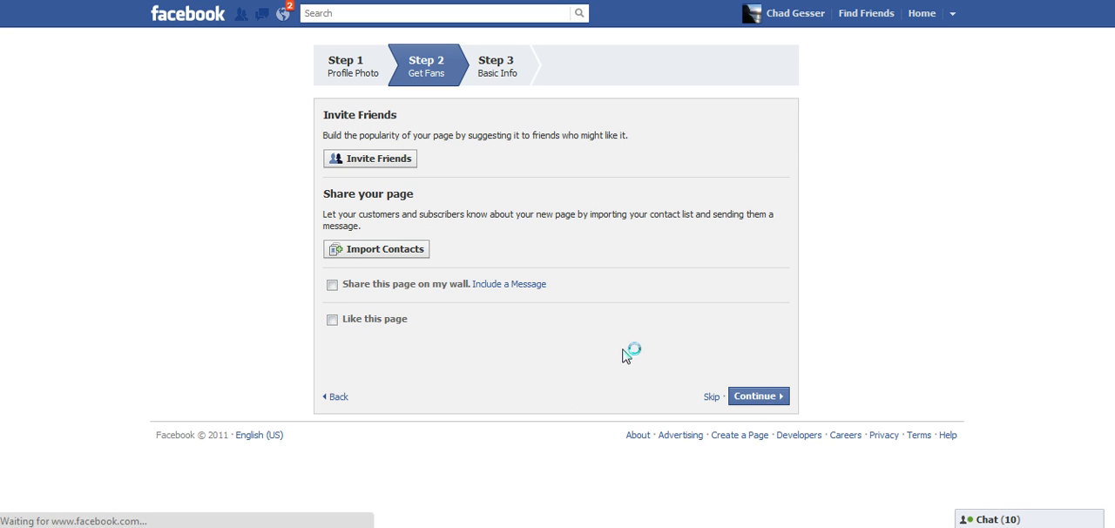
# Step: On Basic Info, begin the website address with 'http:'
pyautogui.click(752, 396)
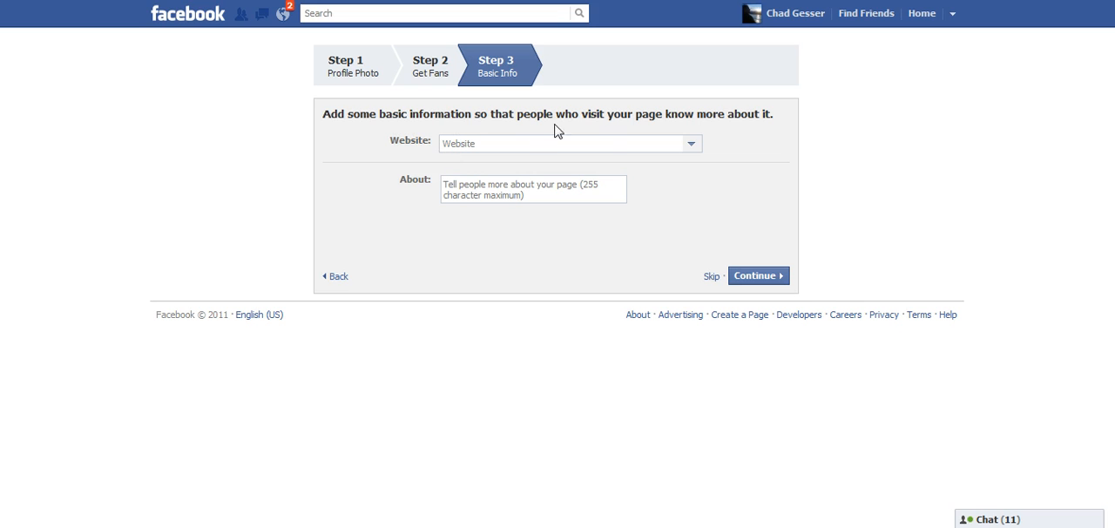
pyautogui.click(690, 143)
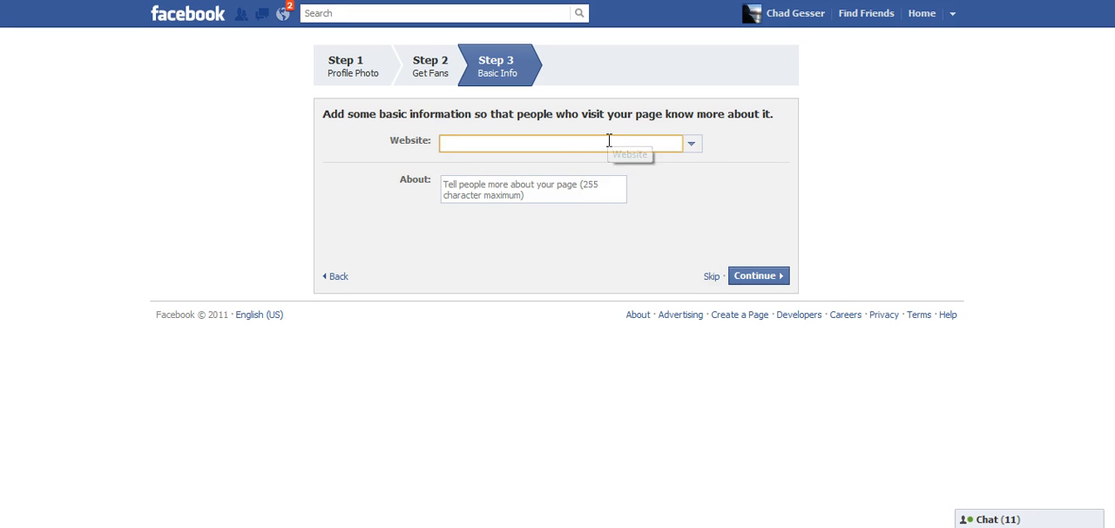
pyautogui.write('http:')
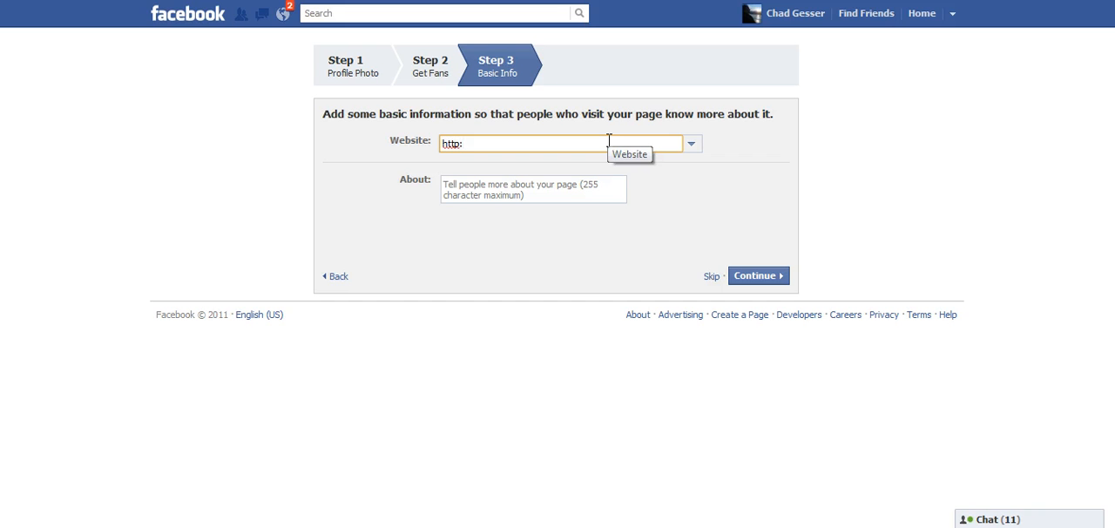
pyautogui.moveTo(794, 14)
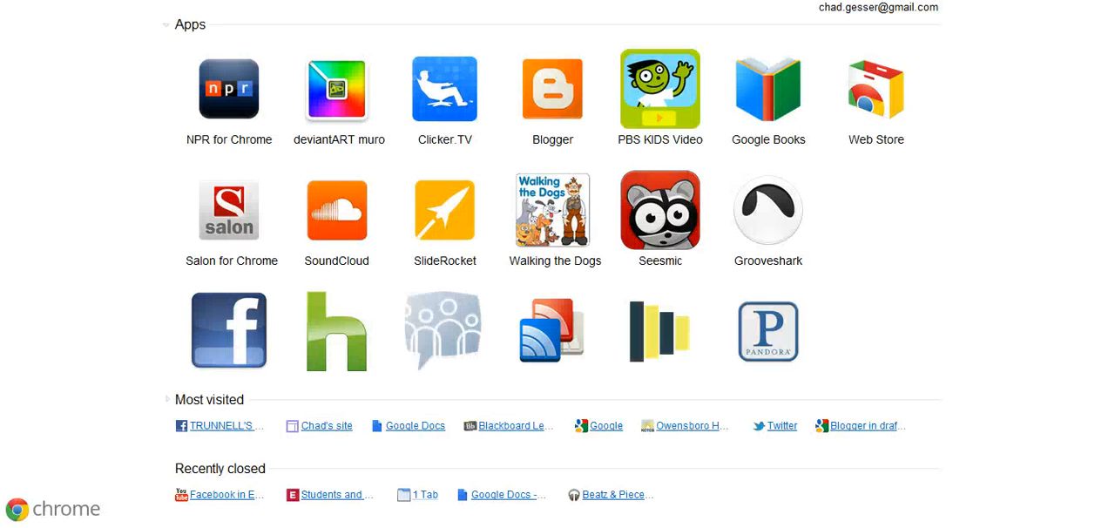
# Step: Return from Chrome's New Tab page to the Facebook Basic Info step
pyautogui.click(325, 426)
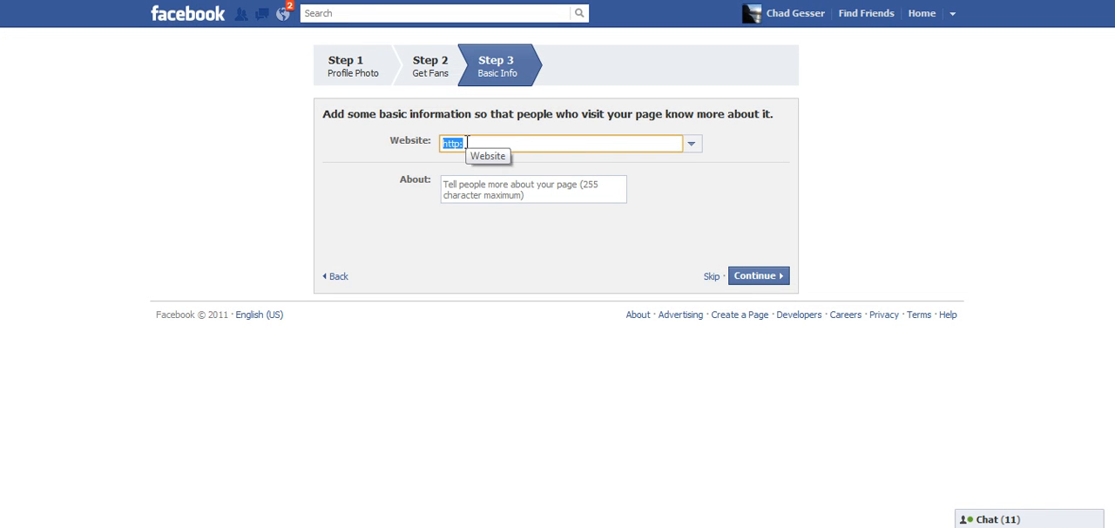
# Step: Enter the Google Sites class website and About text 'This fan page is for class communication.' and submit
pyautogui.write('https://sites.google.com/site/octcintrotosoc/')
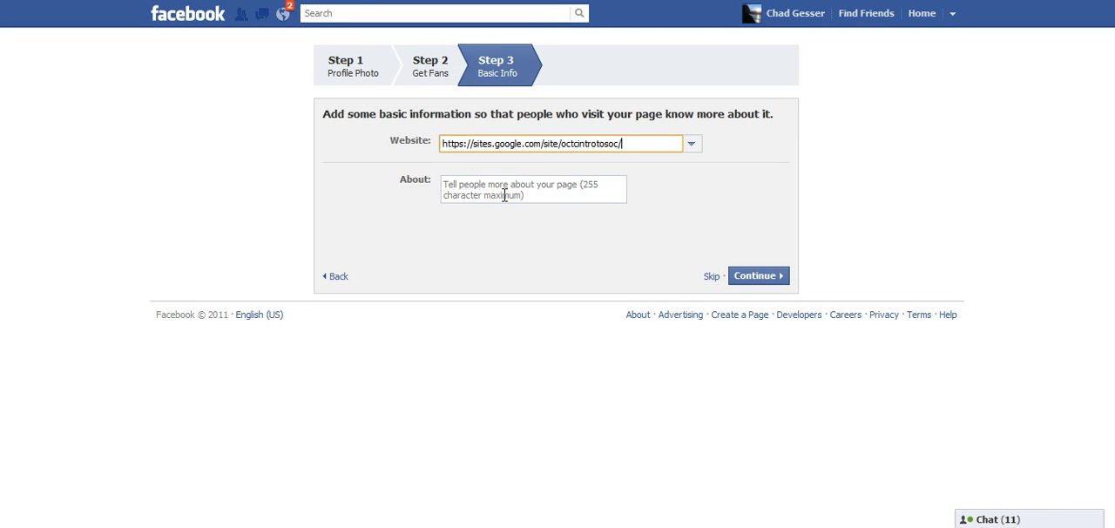
pyautogui.click(533, 188)
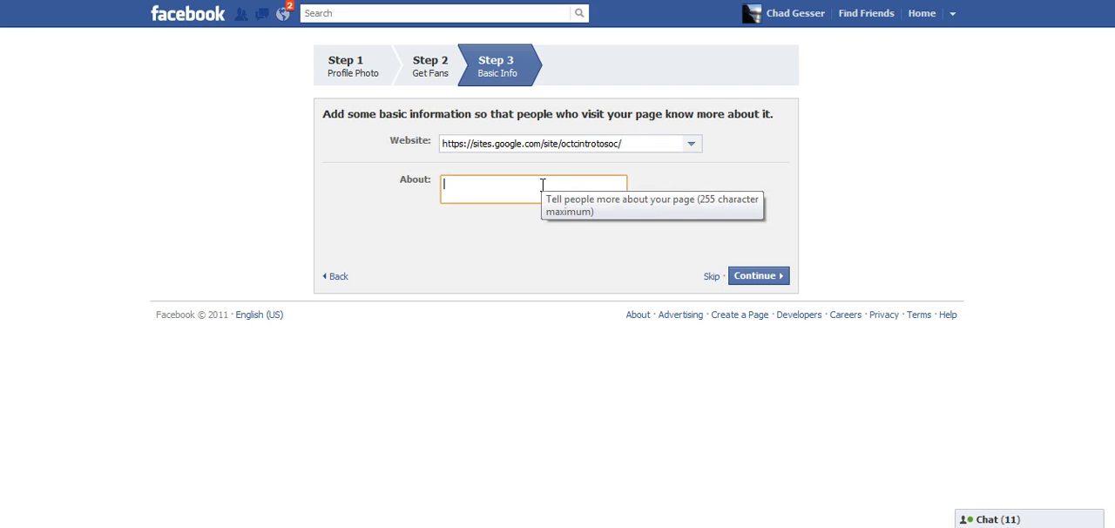
pyautogui.write('This fan pa')
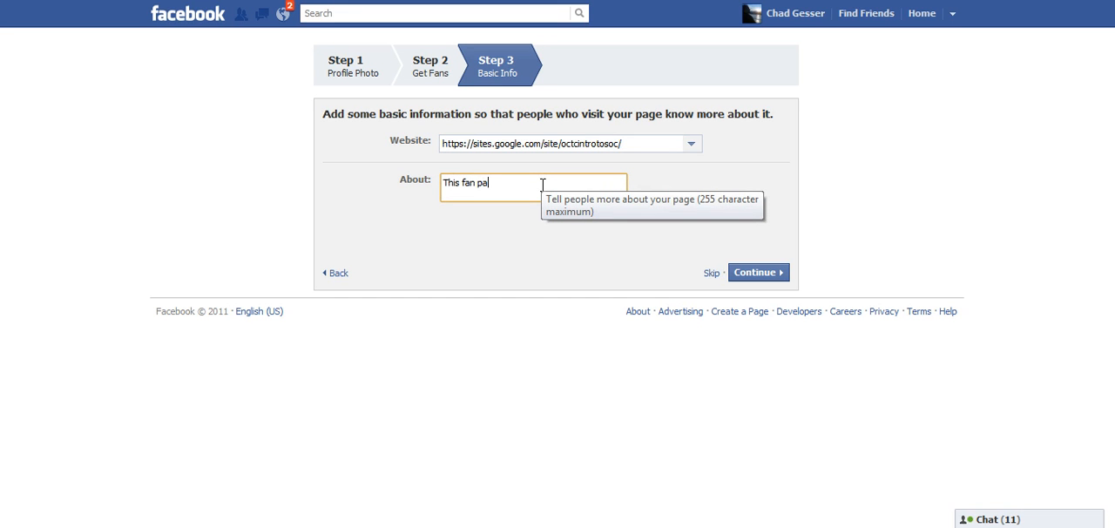
pyautogui.write('ge is for class co')
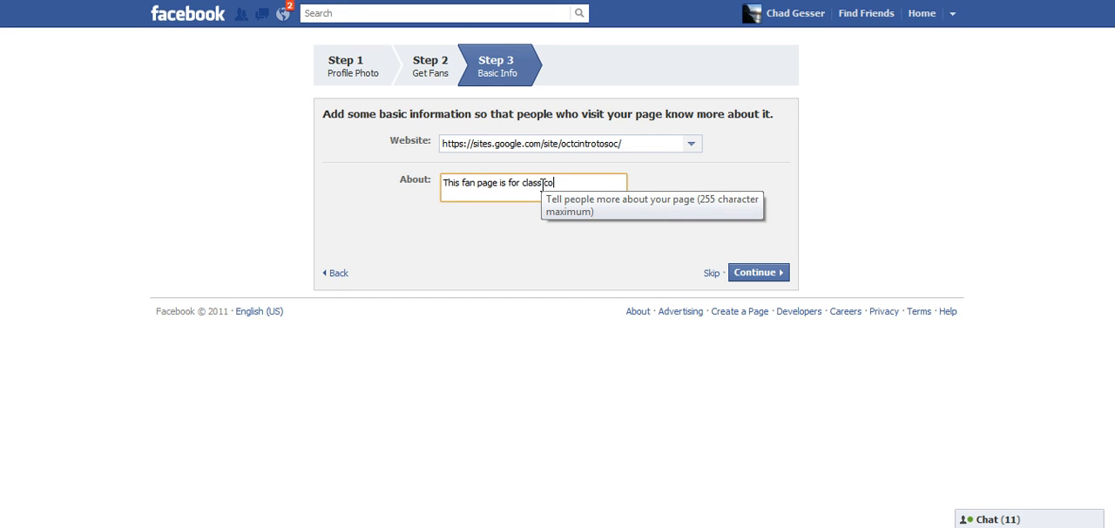
pyautogui.write('communication.')
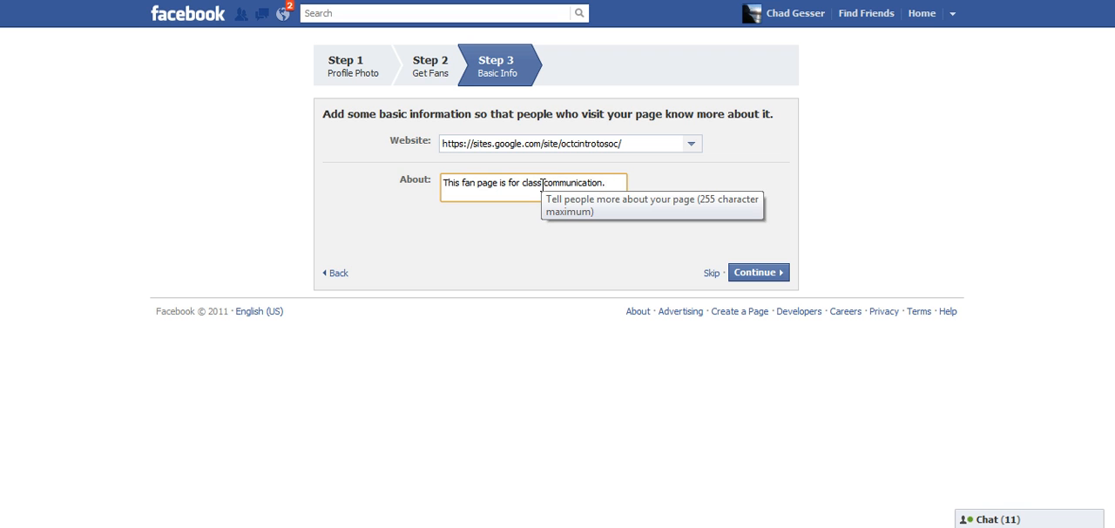
pyautogui.moveTo(765, 293)
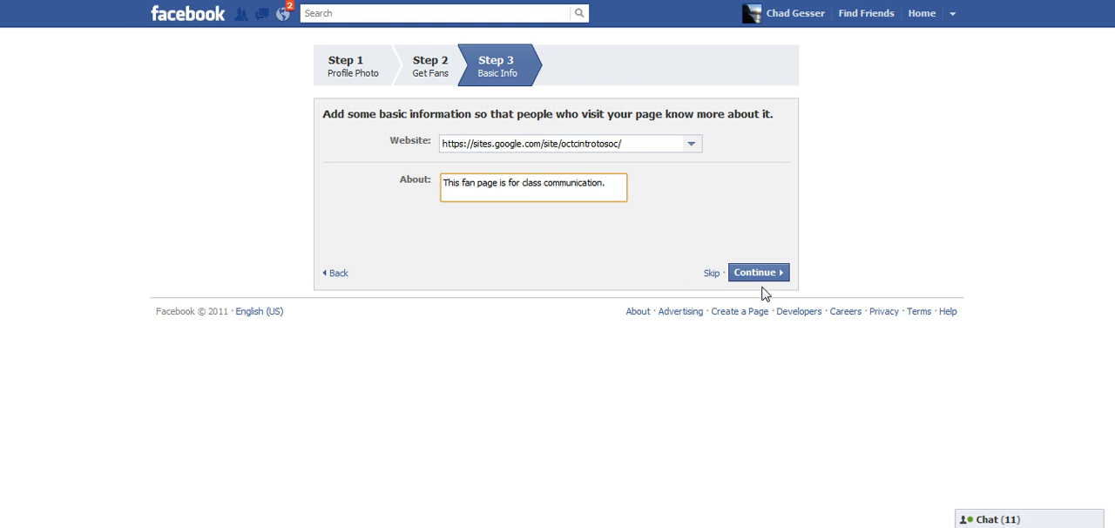
pyautogui.click(756, 272)
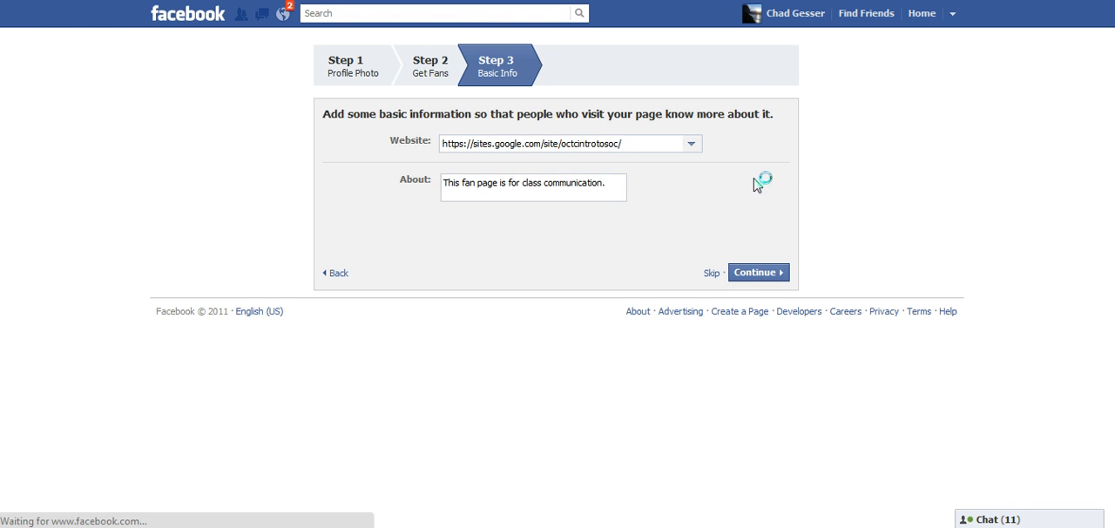
# Step: Scroll through the Social Media Fall 2011 page's Get Started checklist and back to the top
pyautogui.click(755, 272)
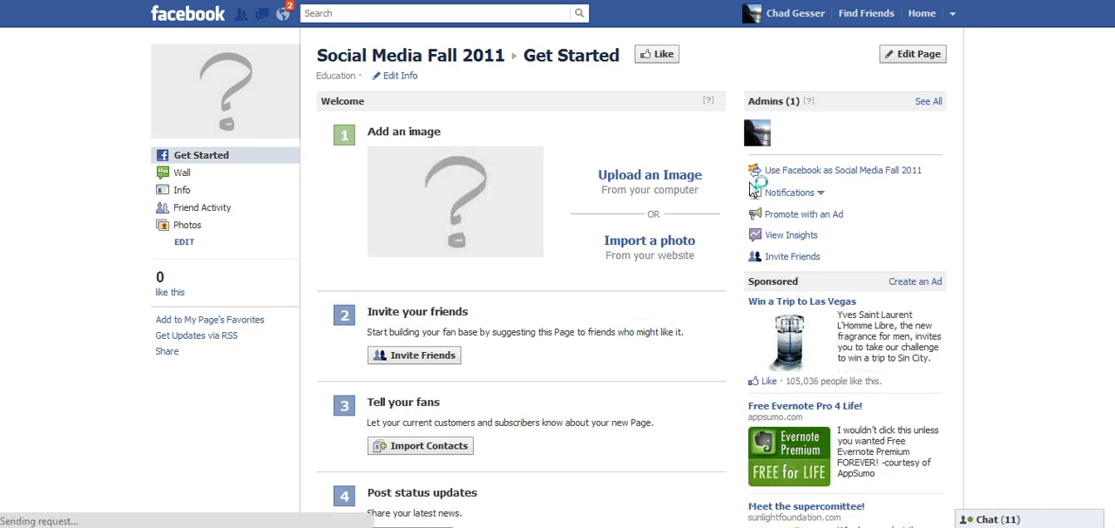
pyautogui.moveTo(665, 237)
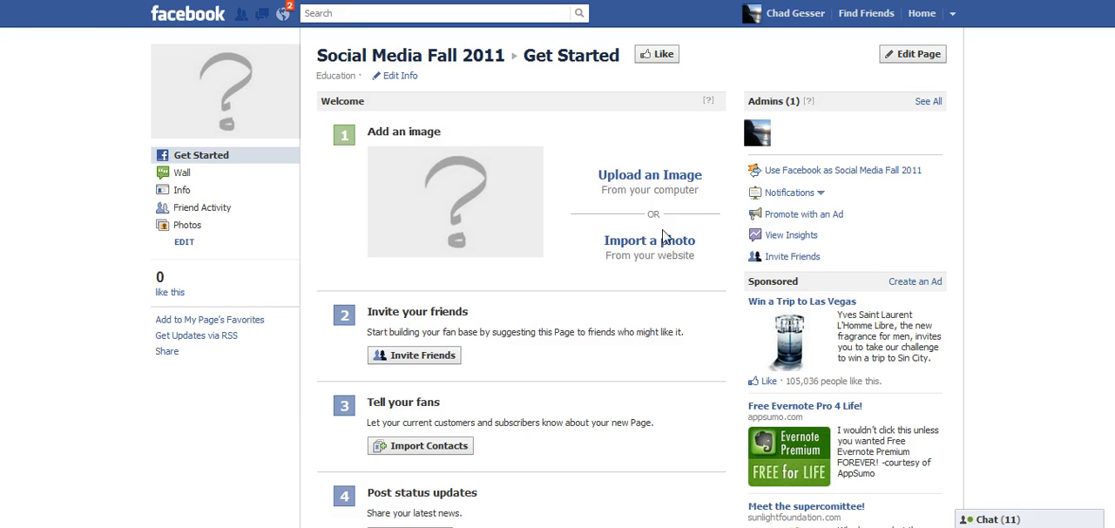
pyautogui.moveTo(431, 207)
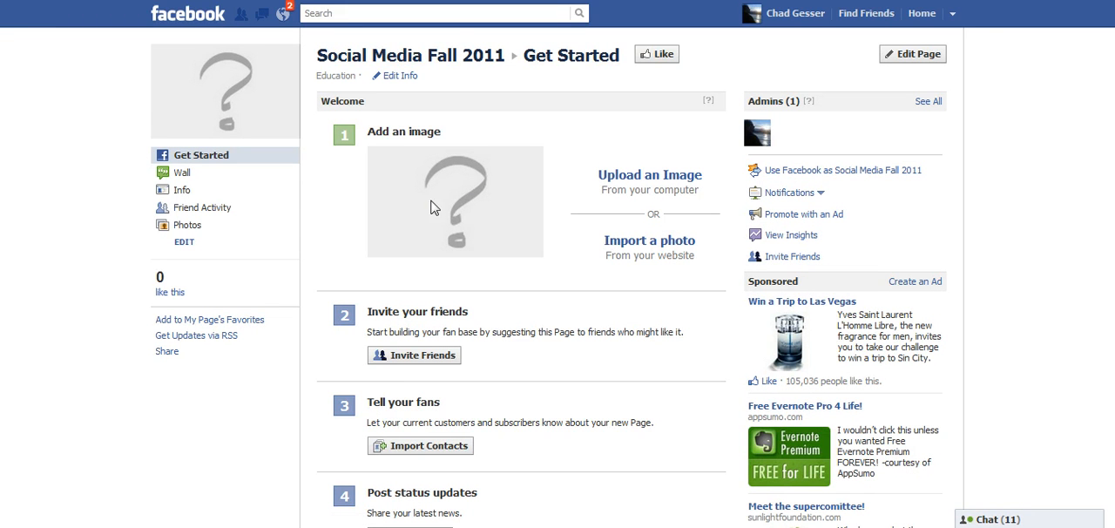
pyautogui.moveTo(519, 359)
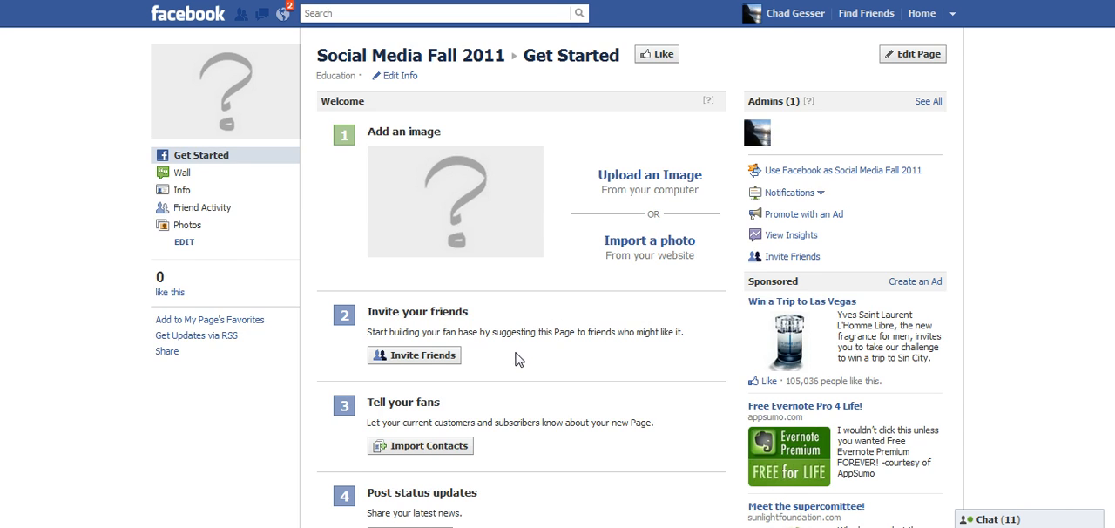
pyautogui.scroll(-3)
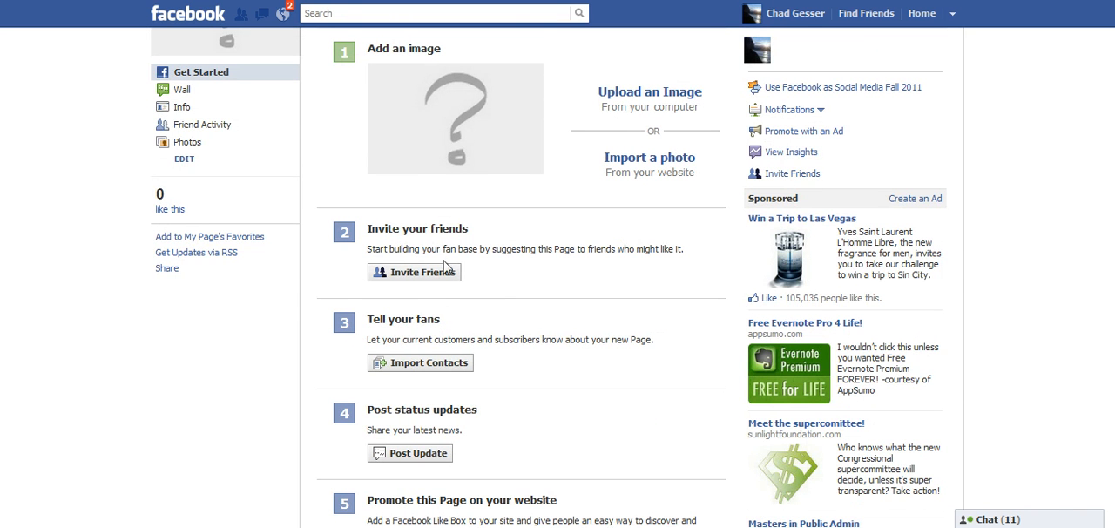
pyautogui.scroll(-3)
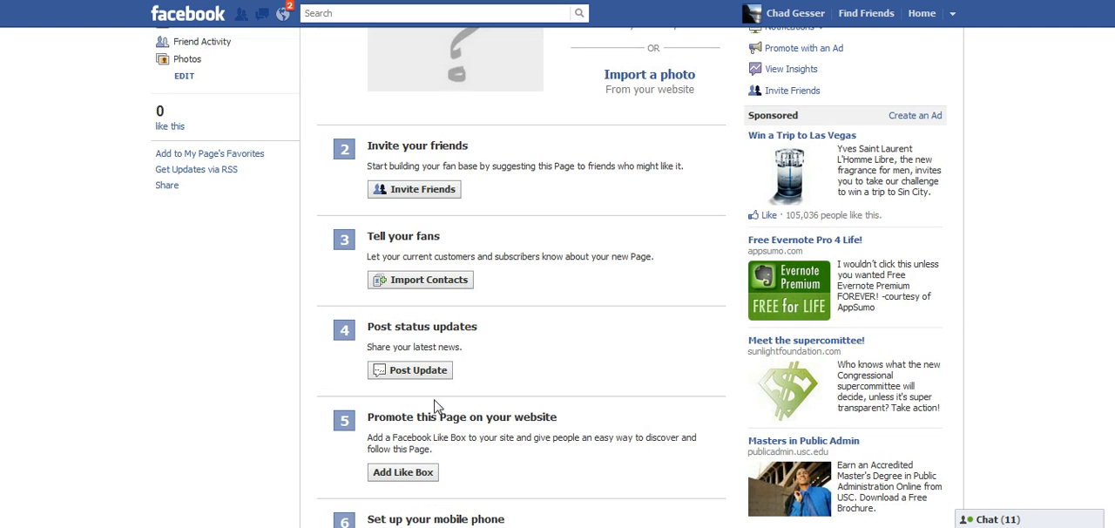
pyautogui.scroll(-3)
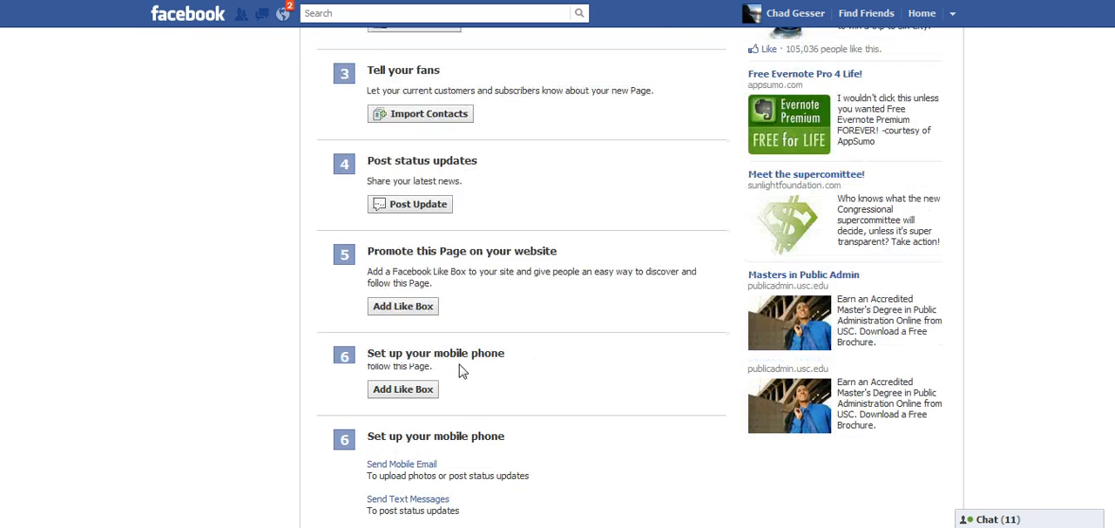
pyautogui.scroll(-3)
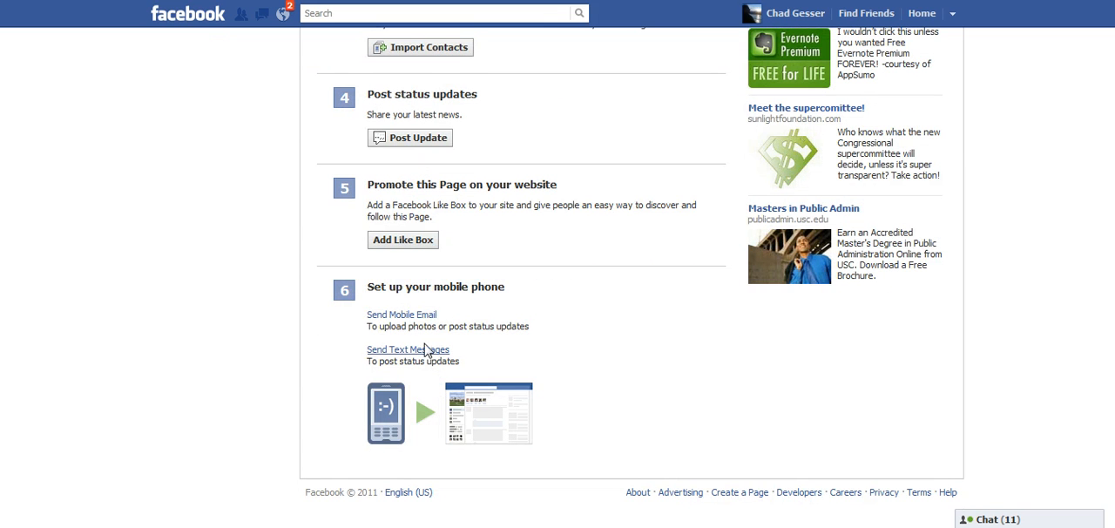
pyautogui.moveTo(416, 326)
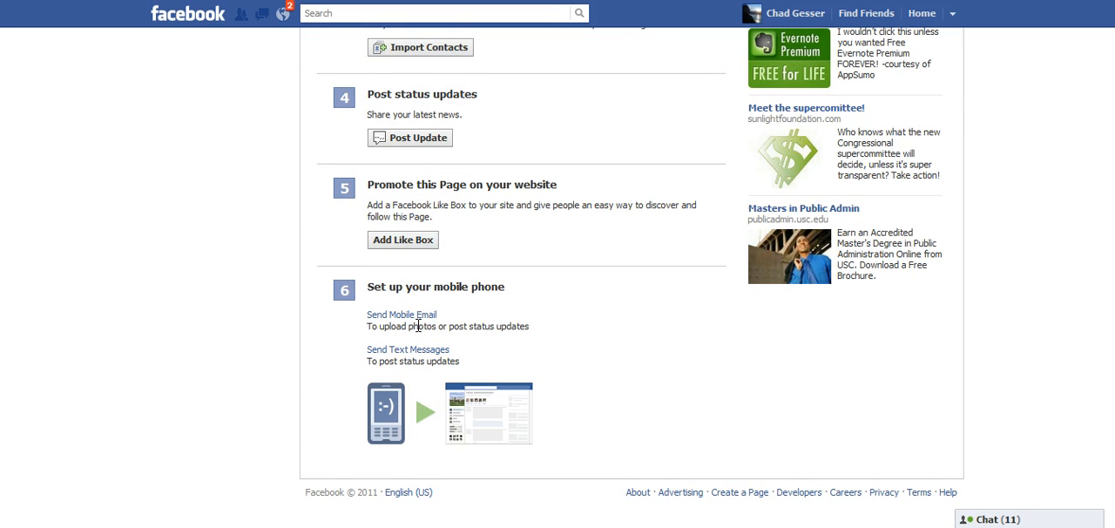
pyautogui.scroll(3)
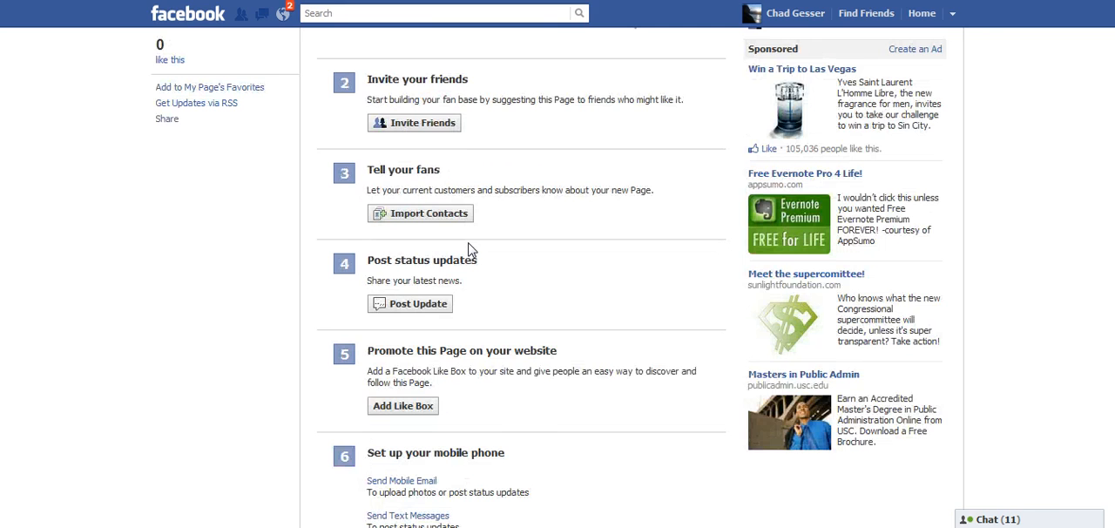
pyautogui.scroll(-3)
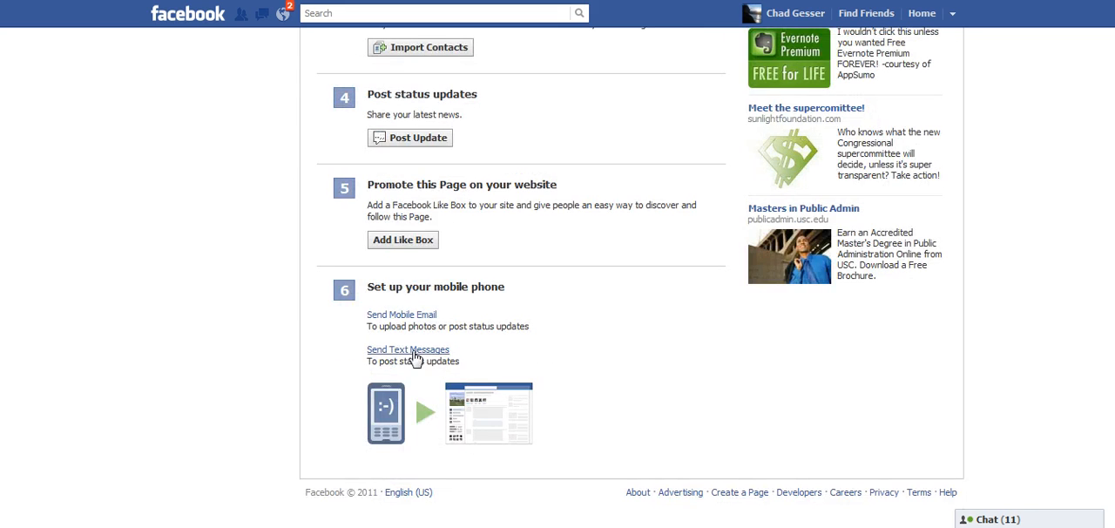
pyautogui.scroll(3)
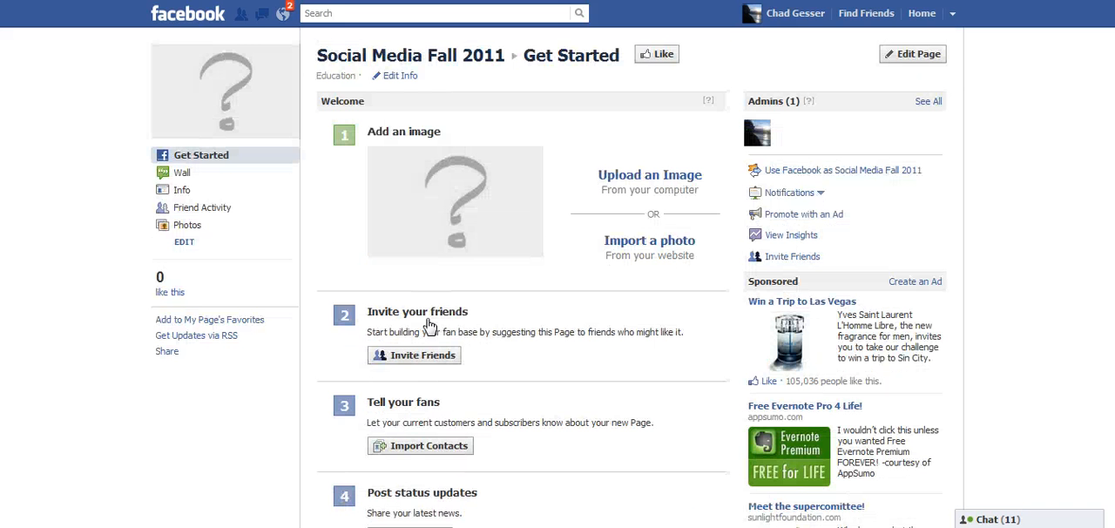
pyautogui.moveTo(492, 122)
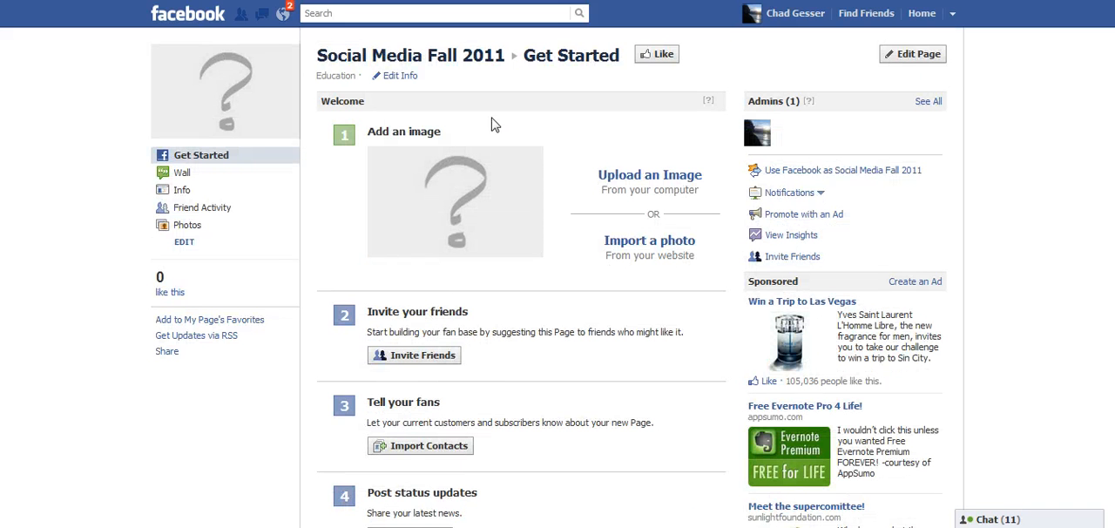
# Step: Post 'Welcome to Soc Media Fall 2011.' as a status on the page's Wall
pyautogui.click(182, 172)
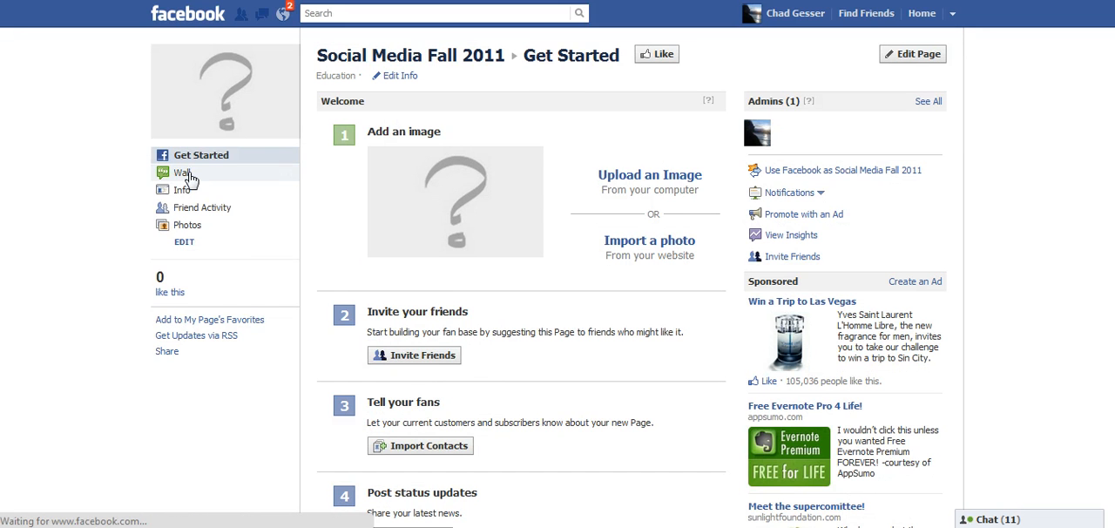
pyautogui.click(182, 173)
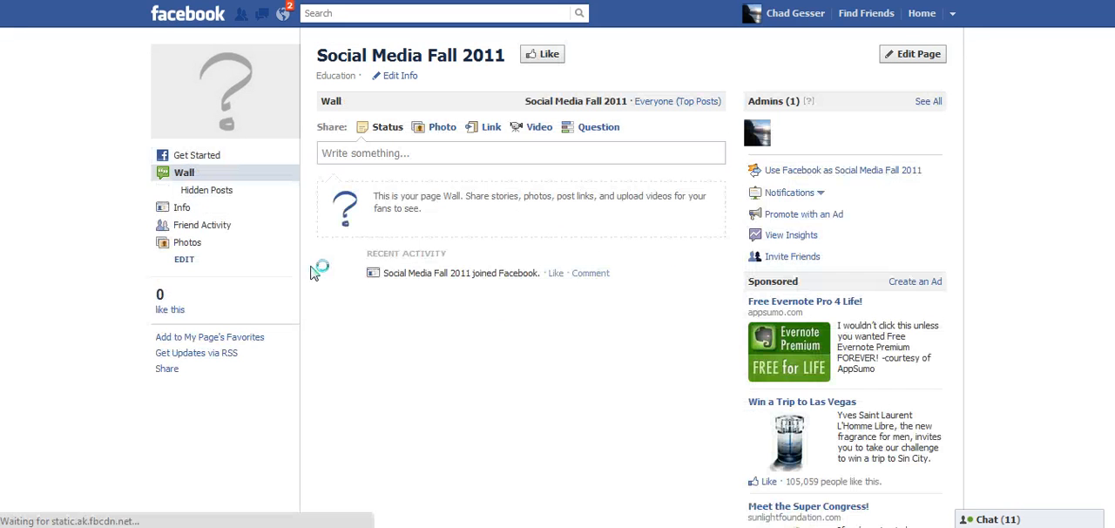
pyautogui.moveTo(549, 220)
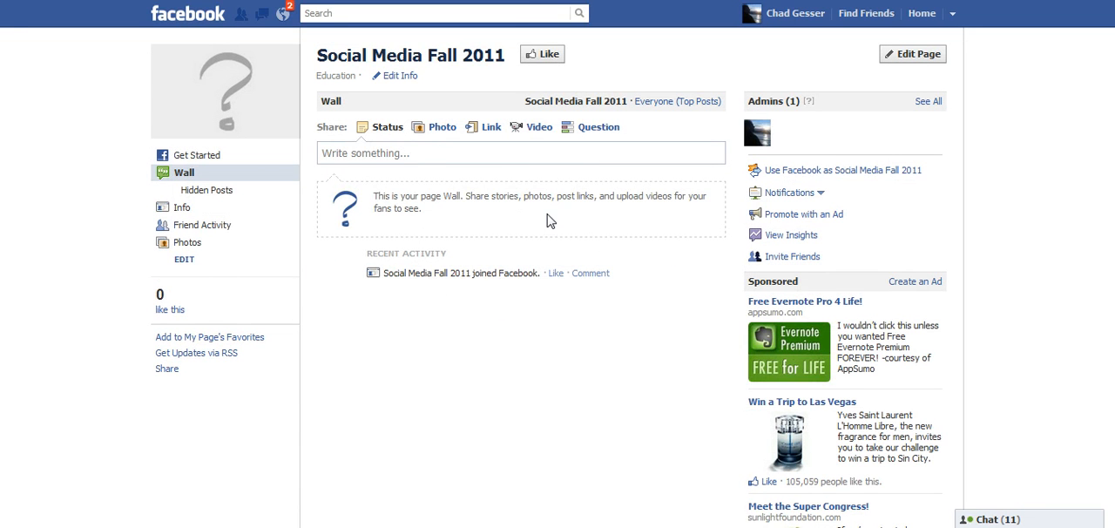
pyautogui.click(519, 153)
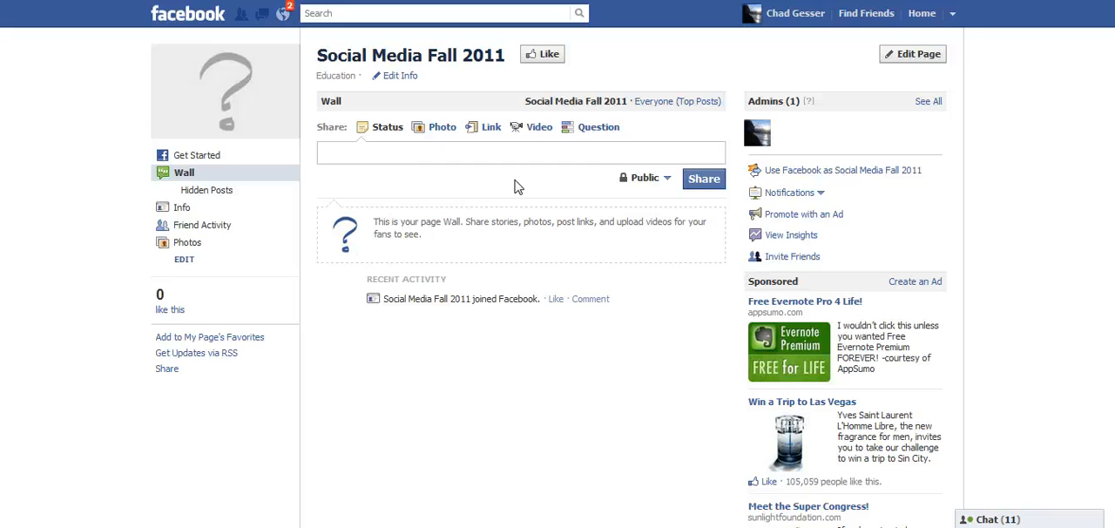
pyautogui.write('Welcome to Soc')
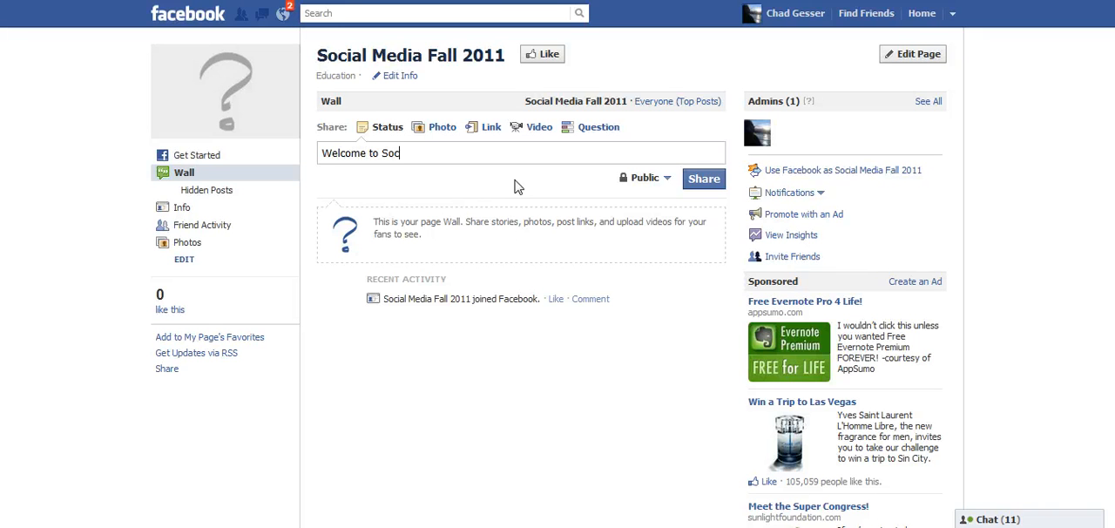
pyautogui.write('Media Fall 2')
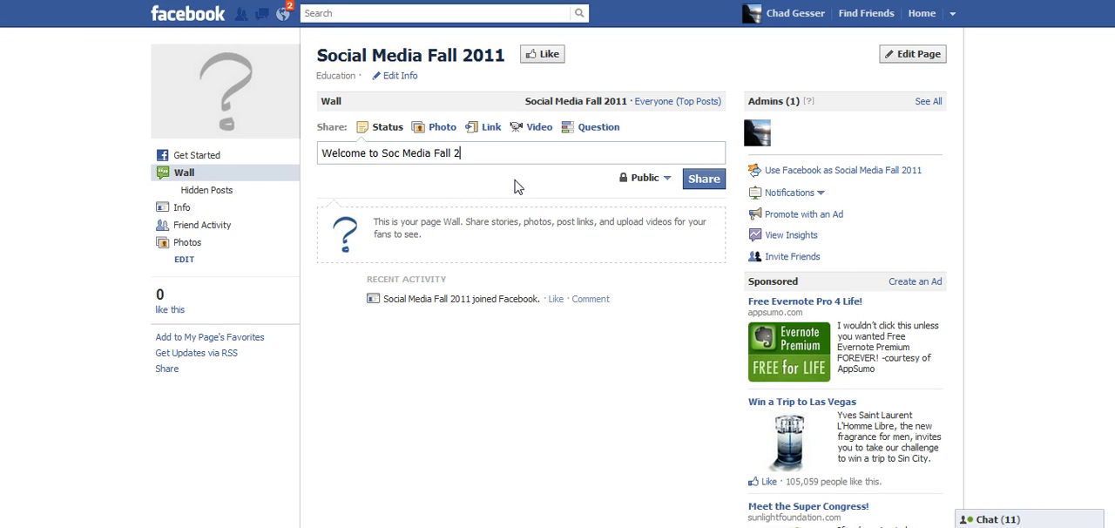
pyautogui.write('011.')
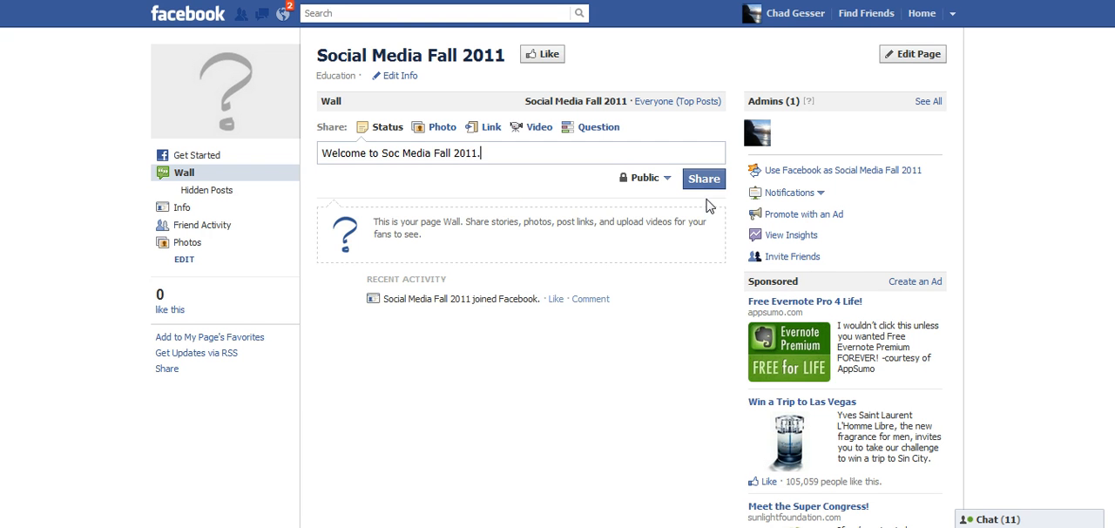
pyautogui.click(703, 178)
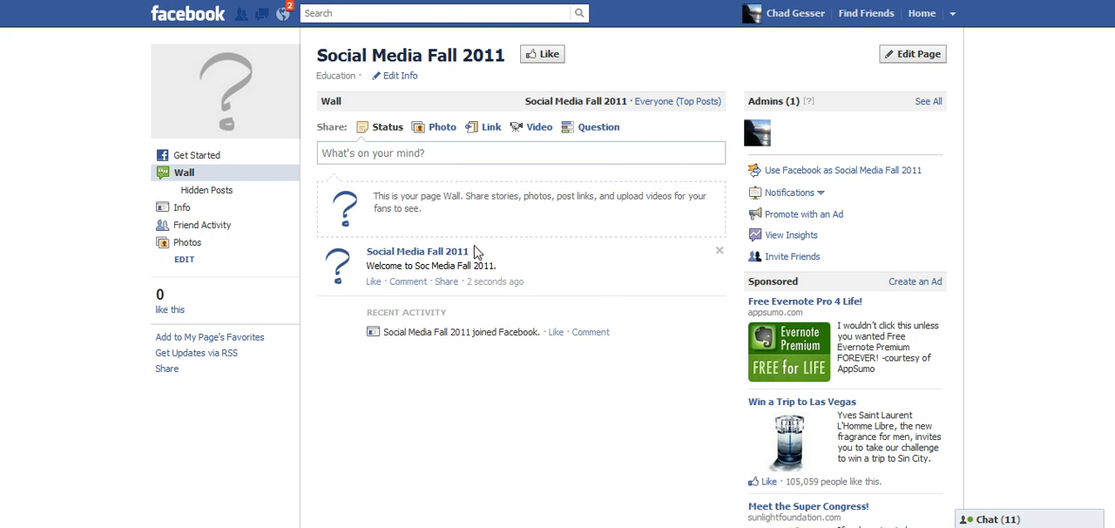
pyautogui.moveTo(418, 251)
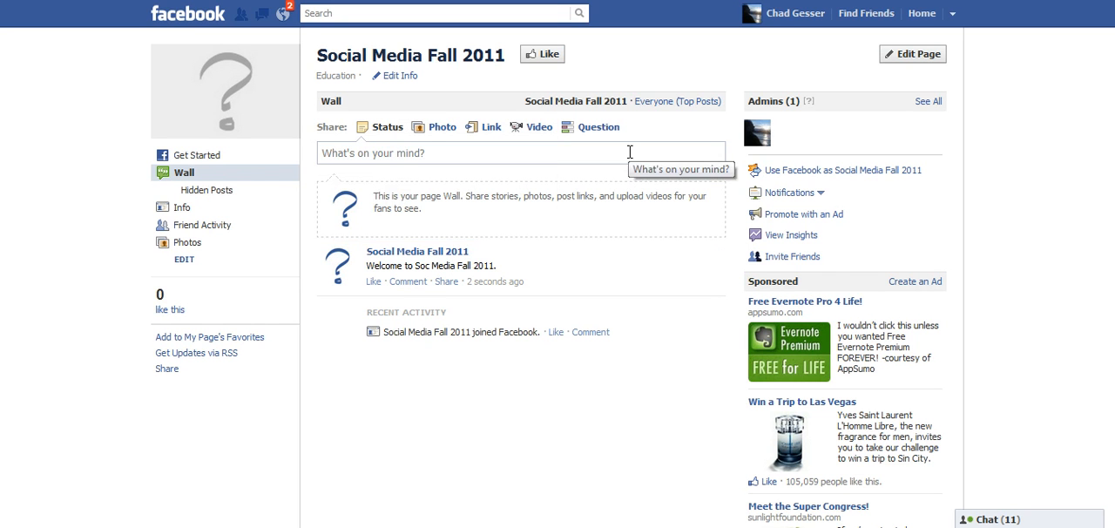
pyautogui.moveTo(376, 130)
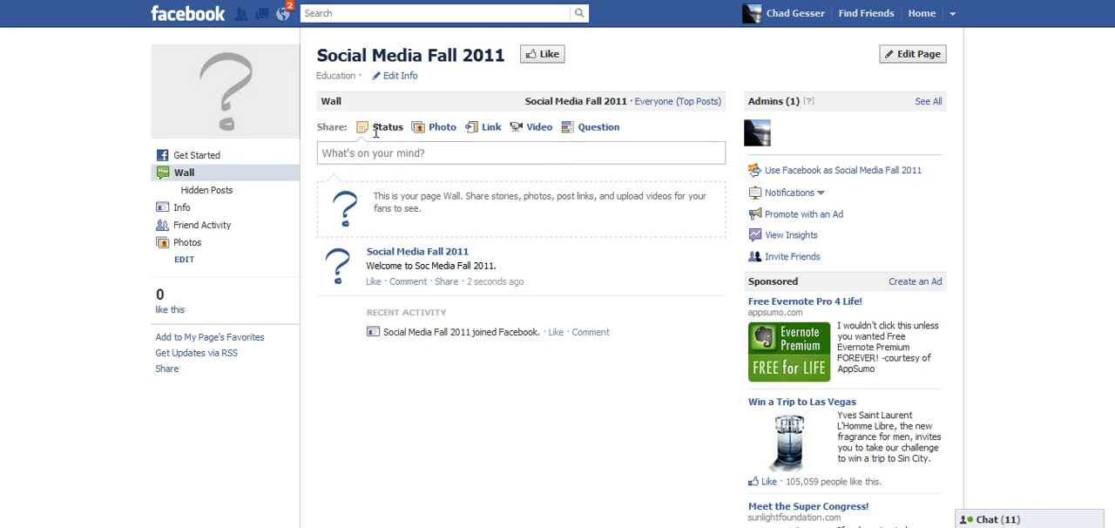
pyautogui.moveTo(407, 140)
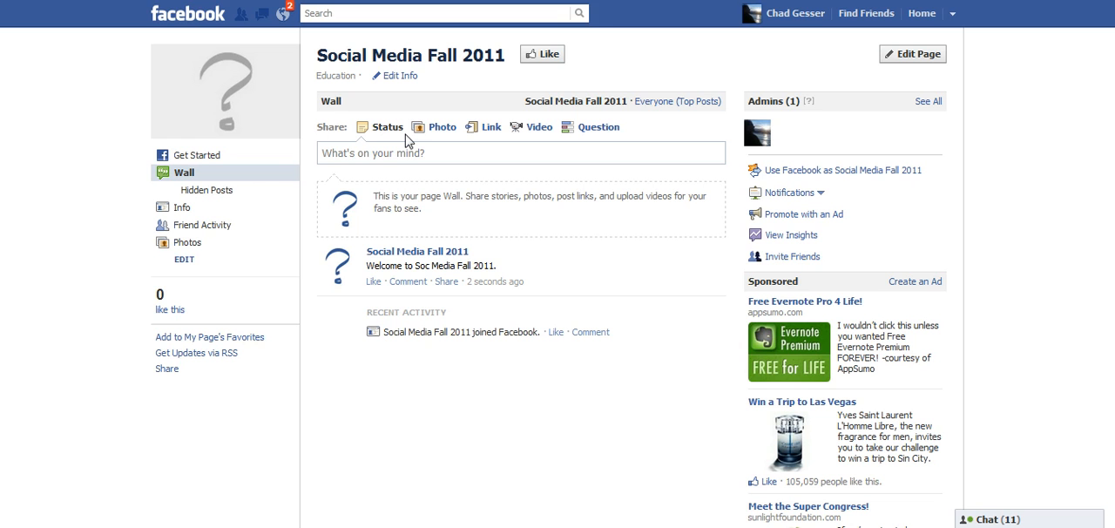
pyautogui.moveTo(429, 143)
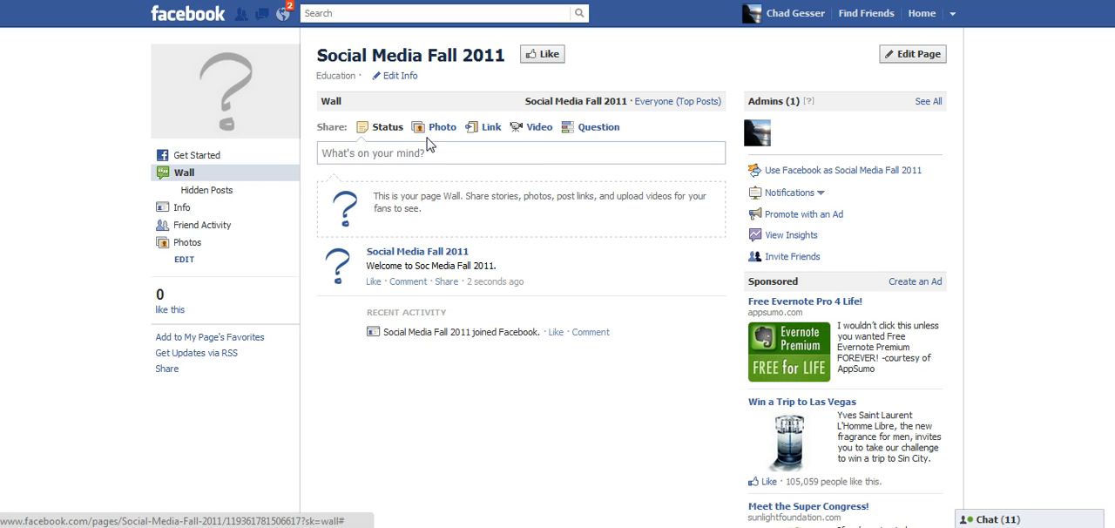
pyautogui.moveTo(533, 130)
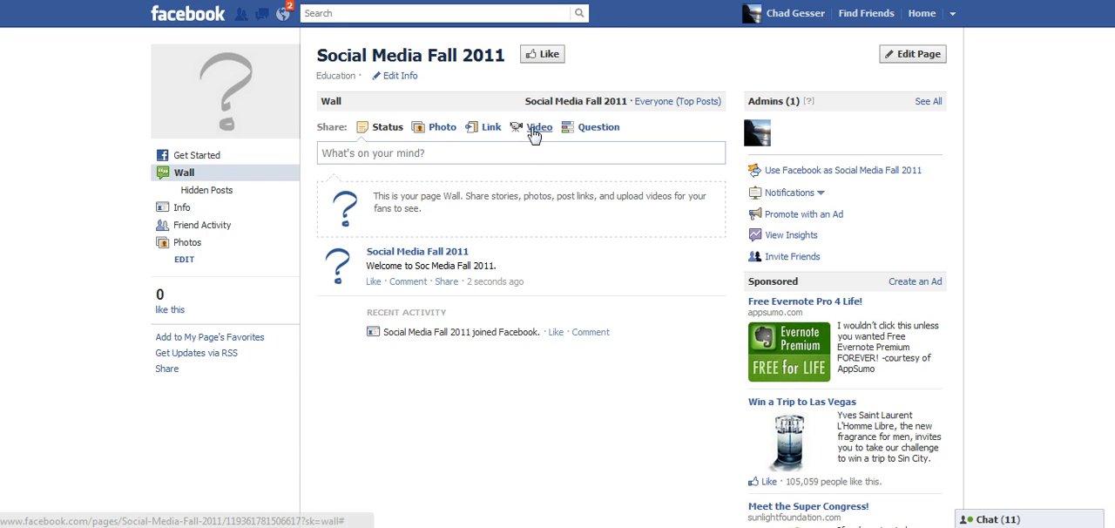
pyautogui.moveTo(538, 133)
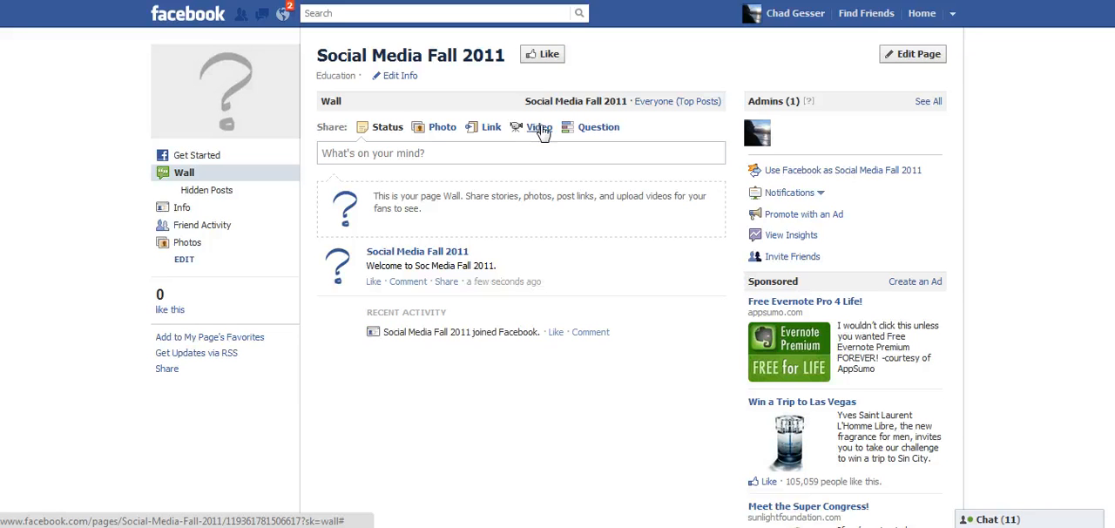
pyautogui.moveTo(526, 133)
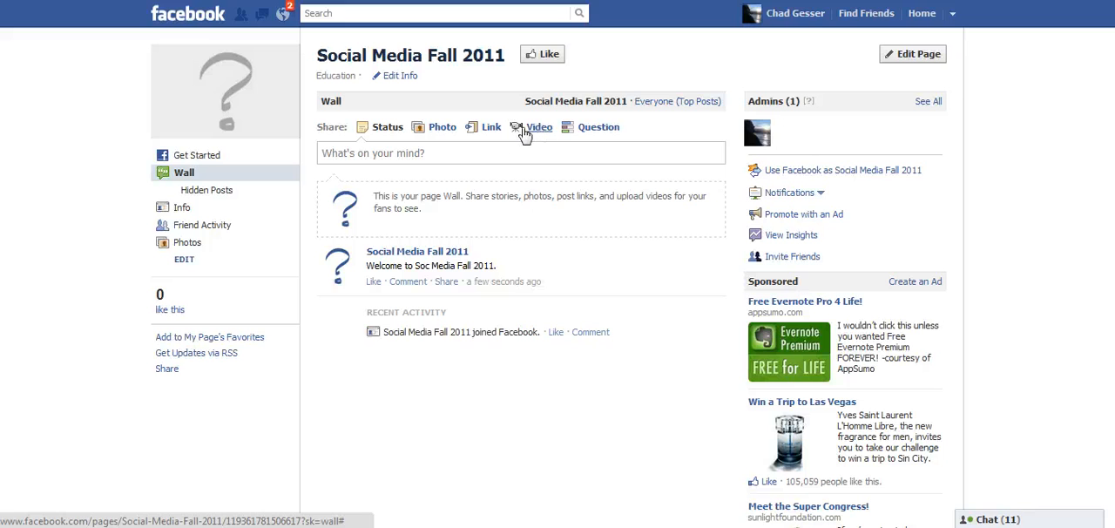
pyautogui.moveTo(505, 146)
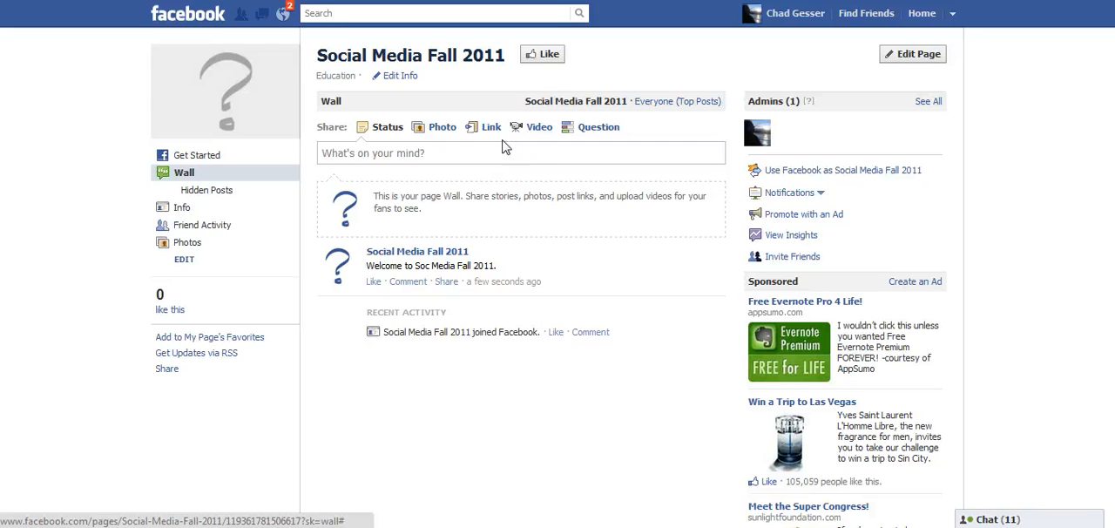